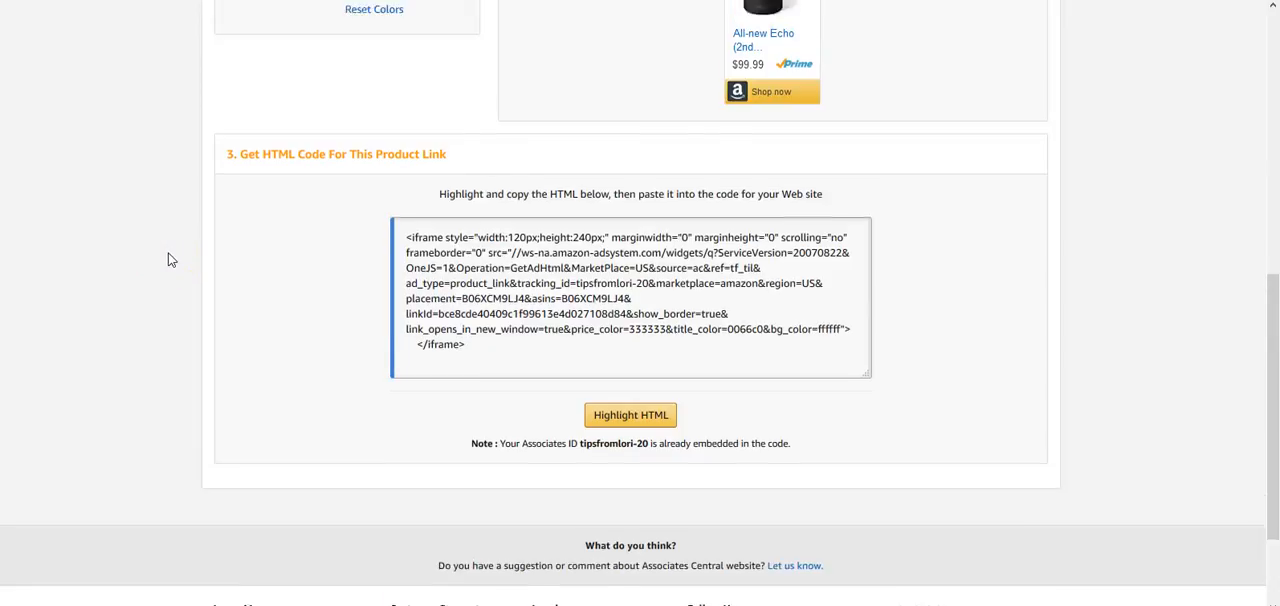
# - Search Product Links for echo using the search suggestion
pyautogui.click(320, 70)
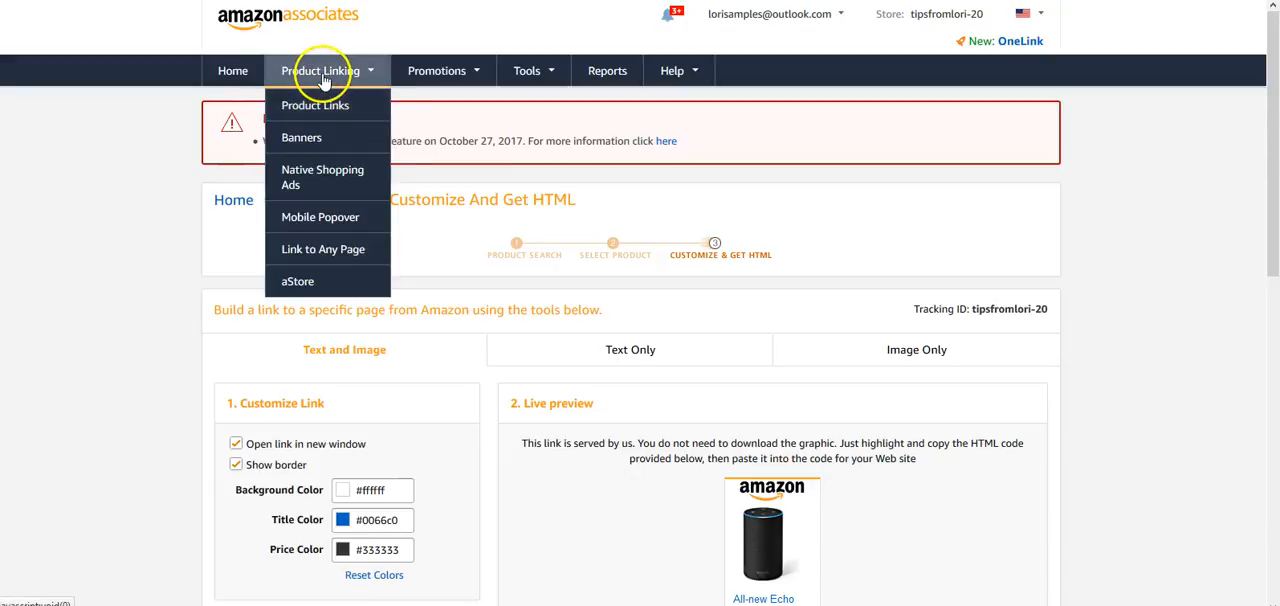
pyautogui.moveTo(324, 76)
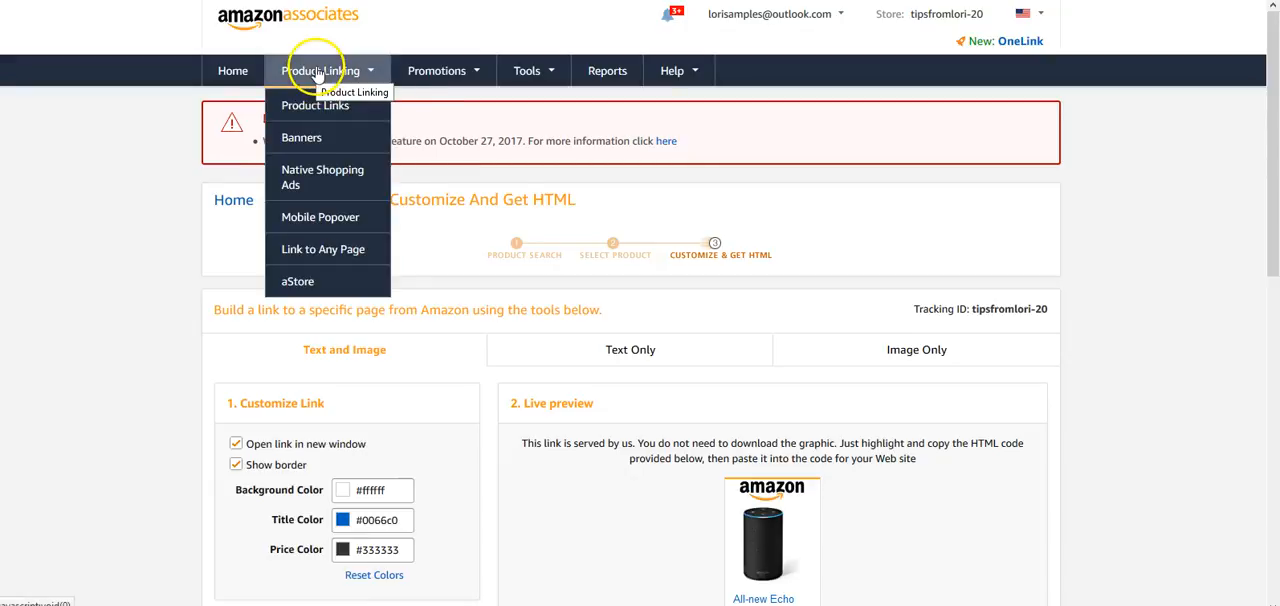
pyautogui.click(100, 262)
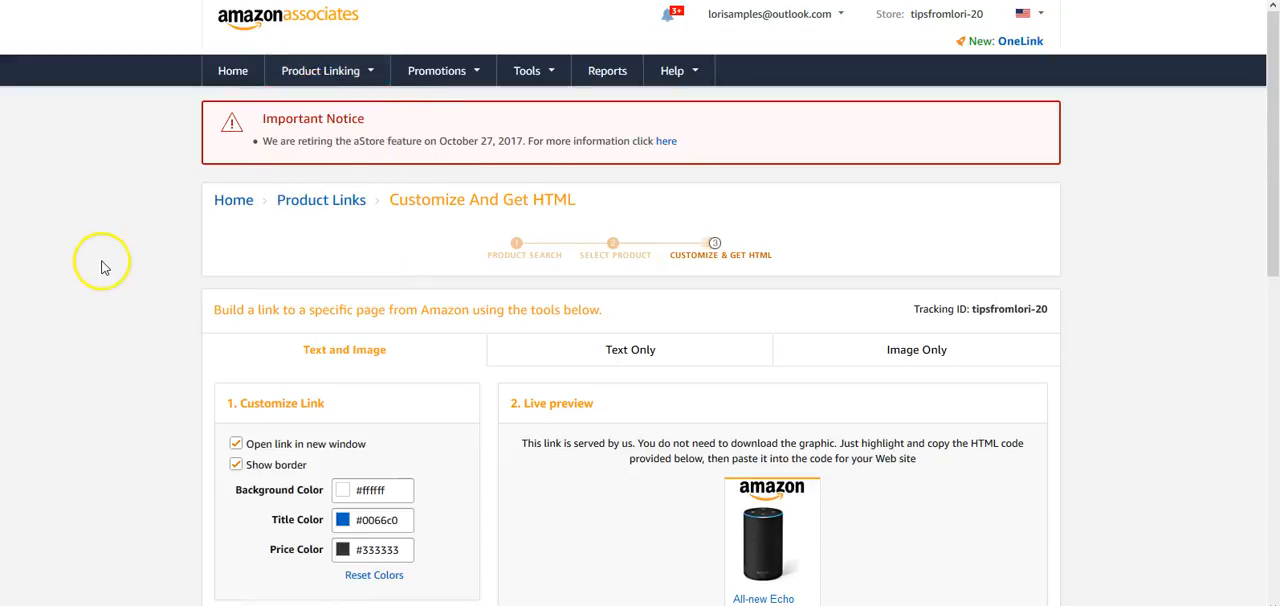
pyautogui.click(320, 70)
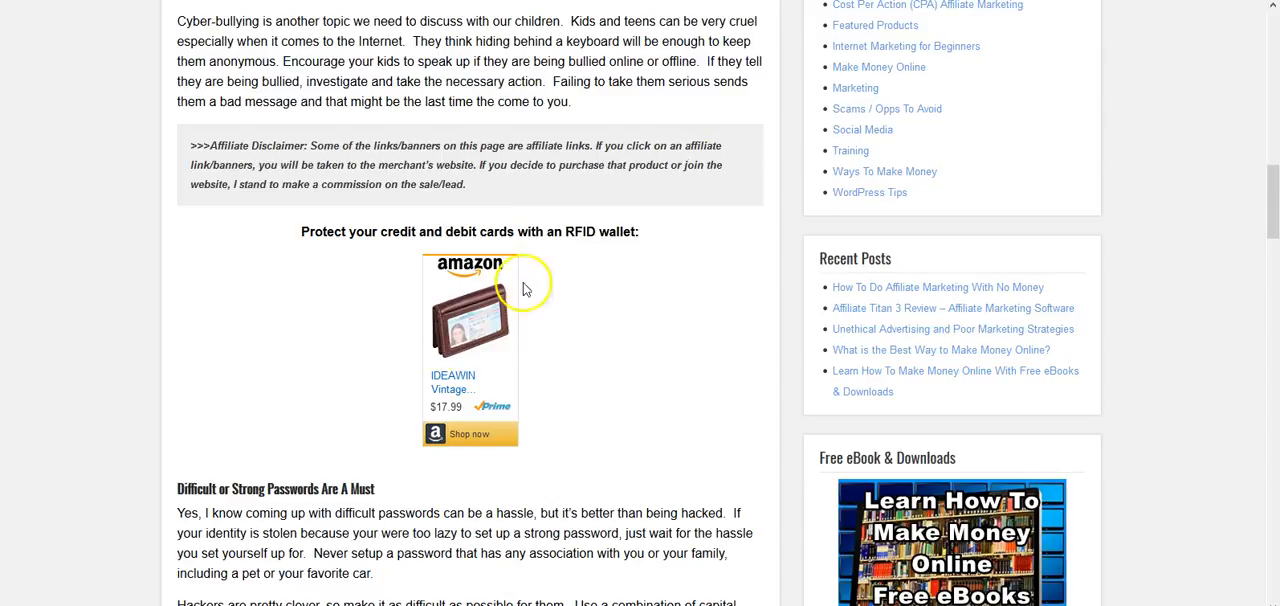
pyautogui.moveTo(460, 314)
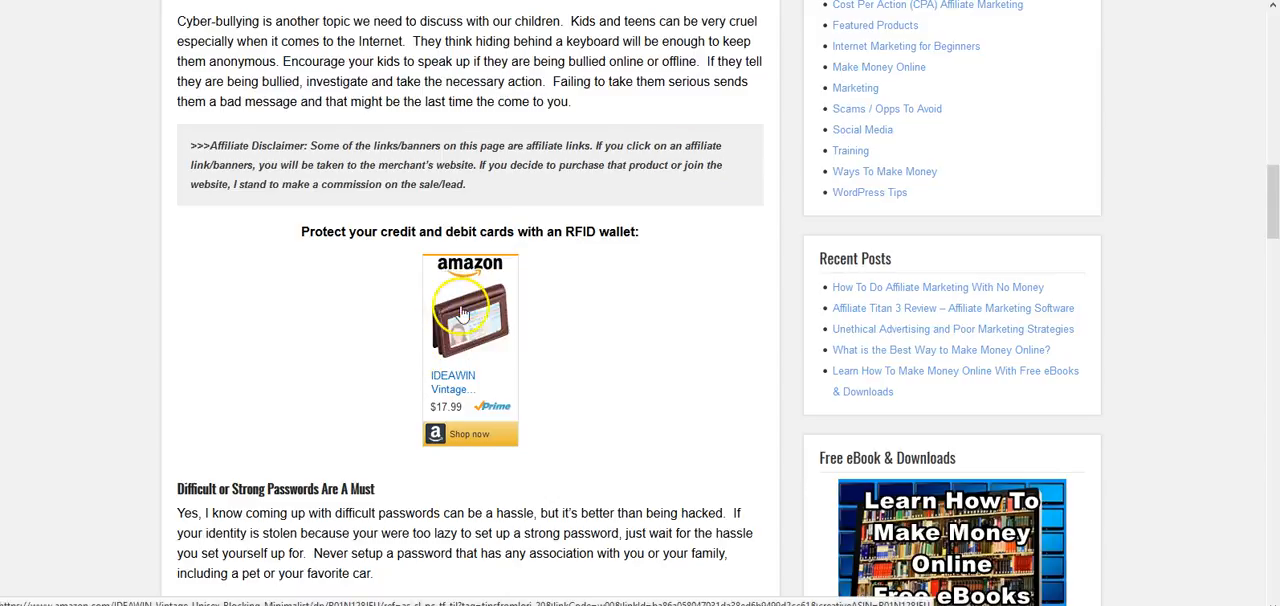
pyautogui.moveTo(460, 308)
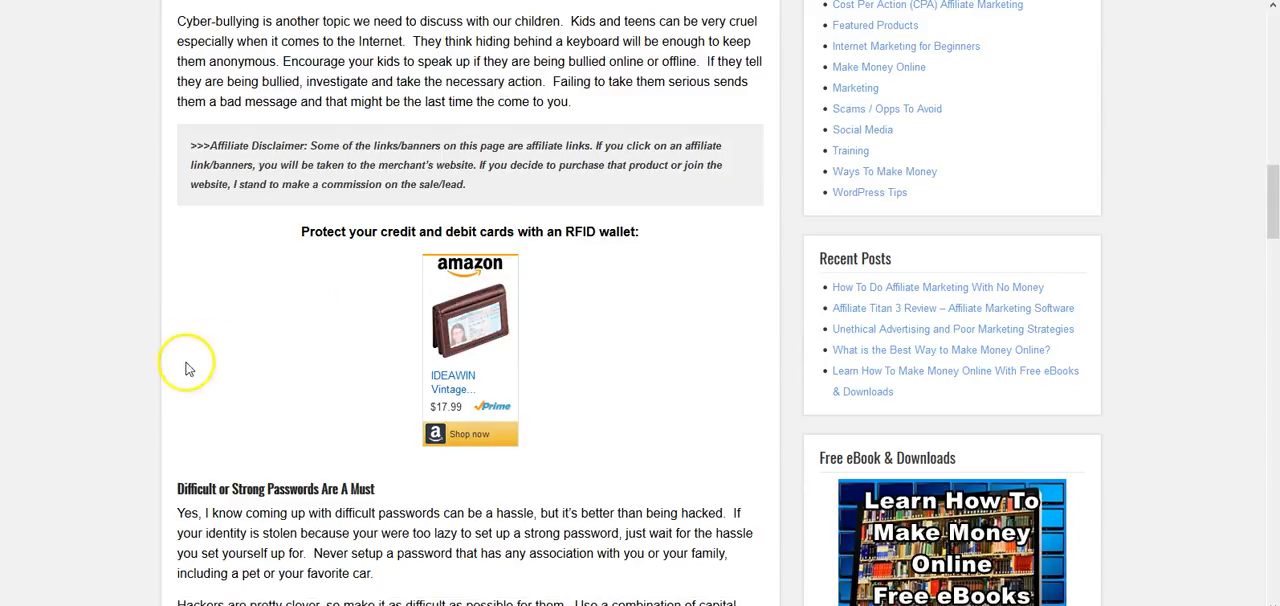
pyautogui.moveTo(196, 360)
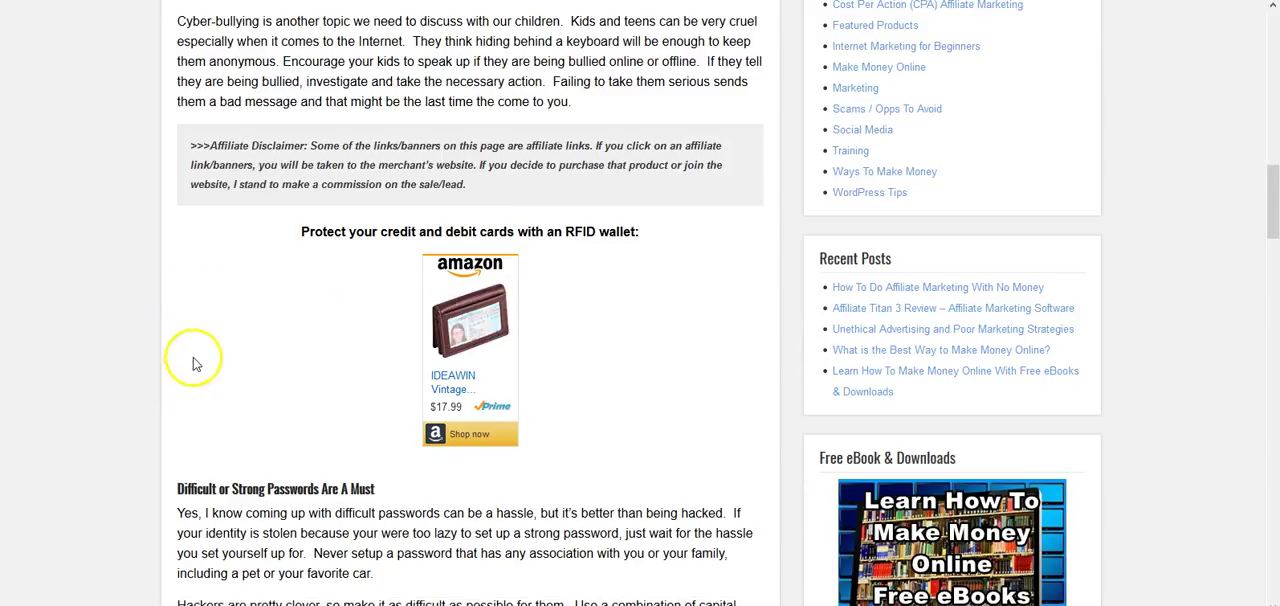
pyautogui.moveTo(486, 312)
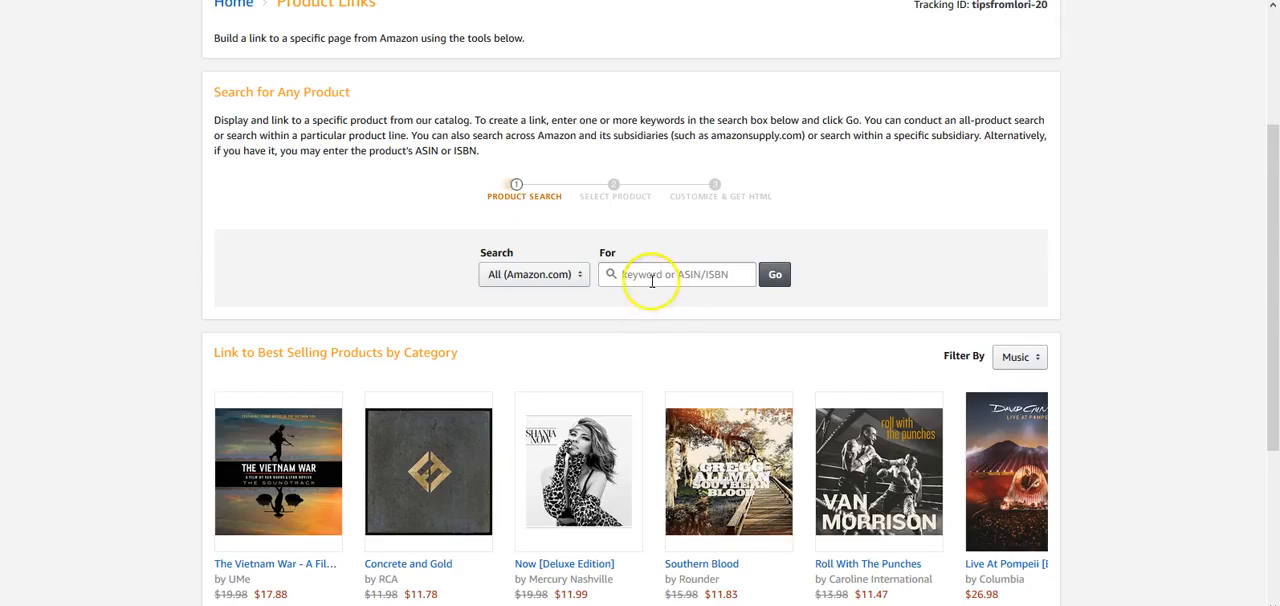
pyautogui.write('e')
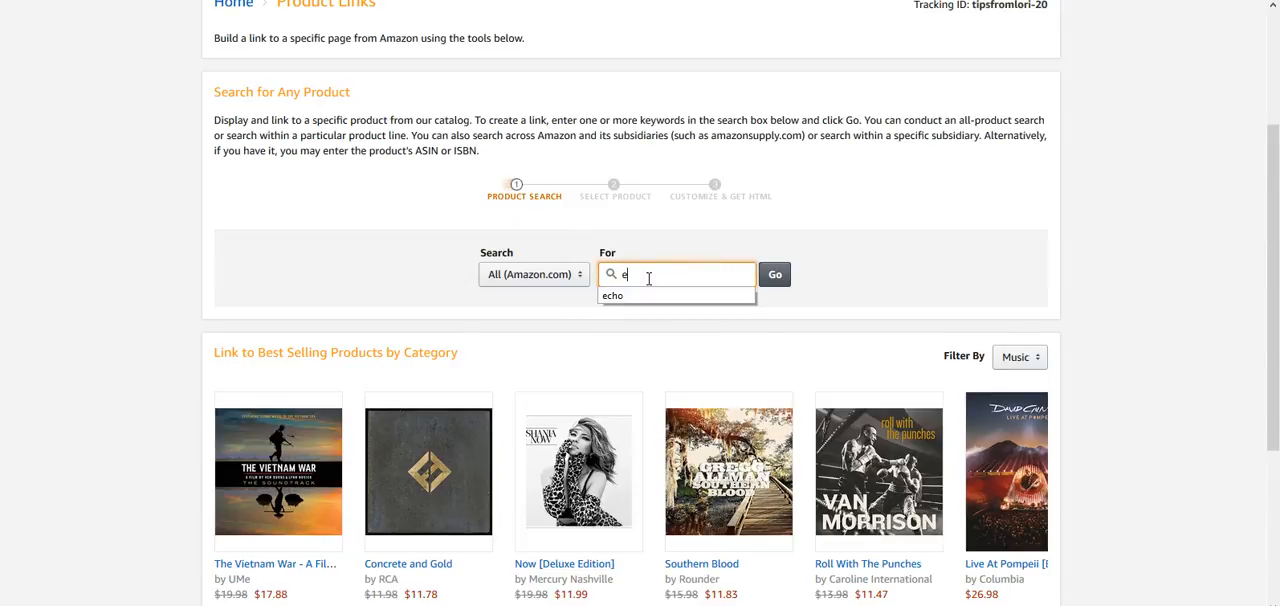
pyautogui.click(774, 274)
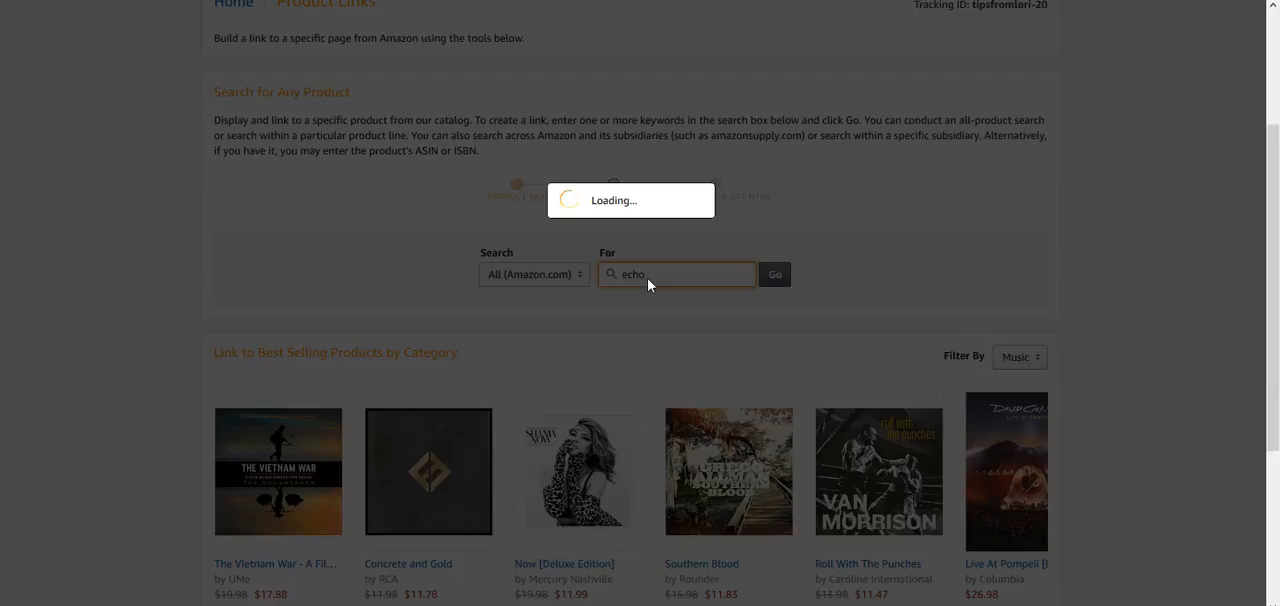
pyautogui.click(774, 272)
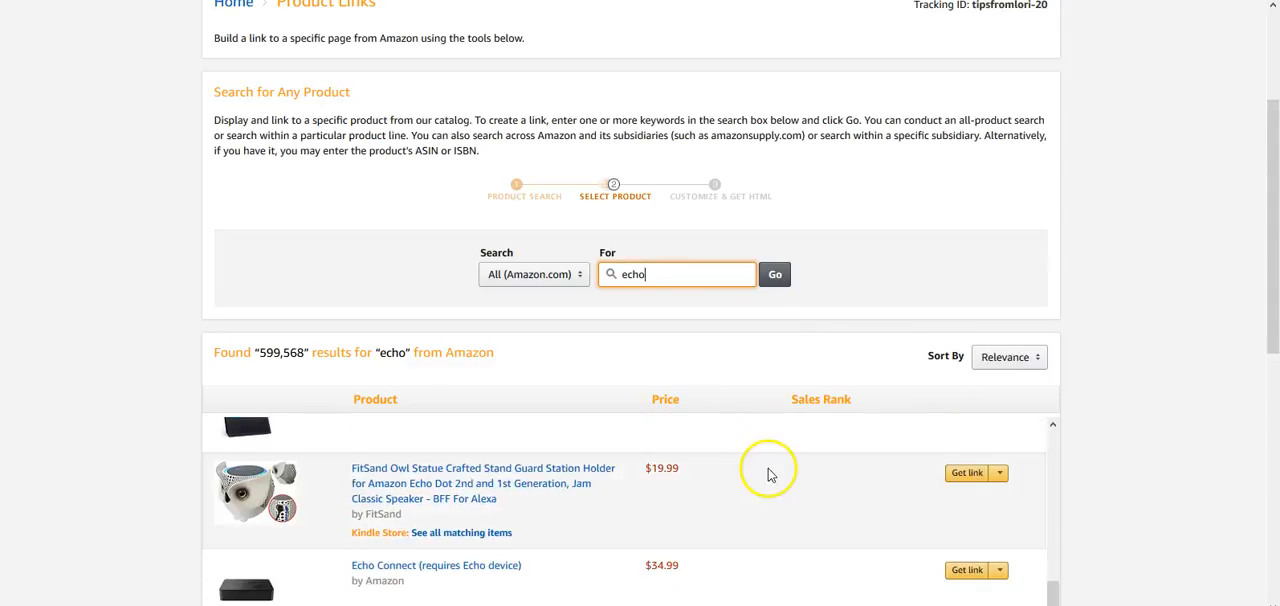
# - Review the results and keep the search scope at All (Amazon.com)
pyautogui.scroll(-3)
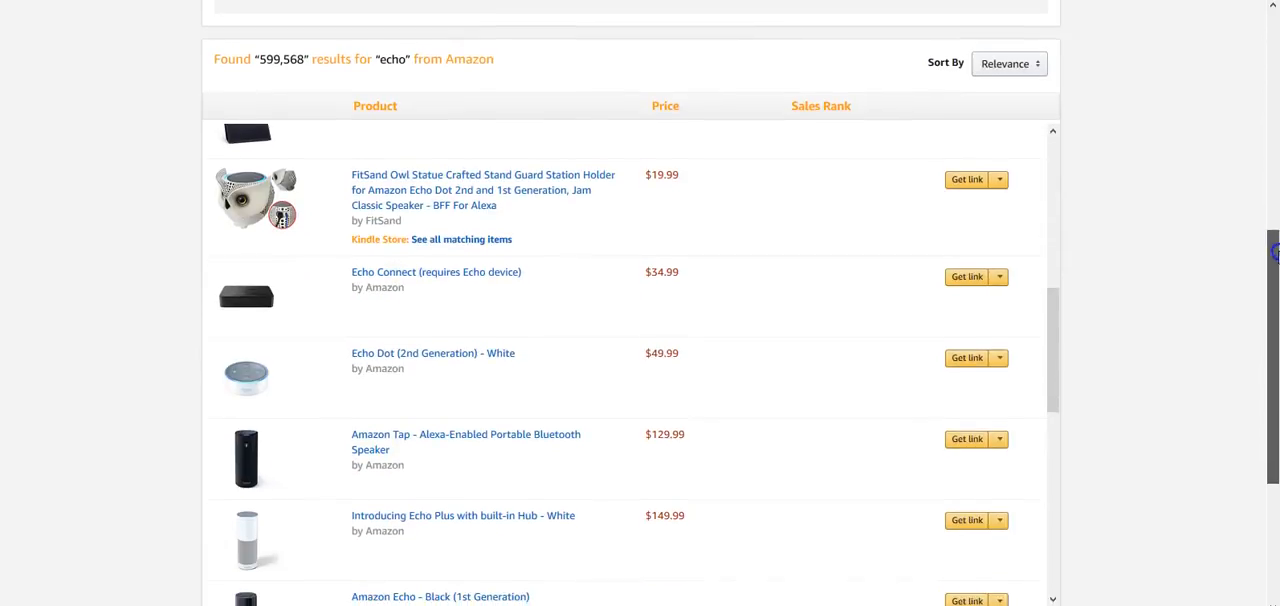
pyautogui.scroll(3)
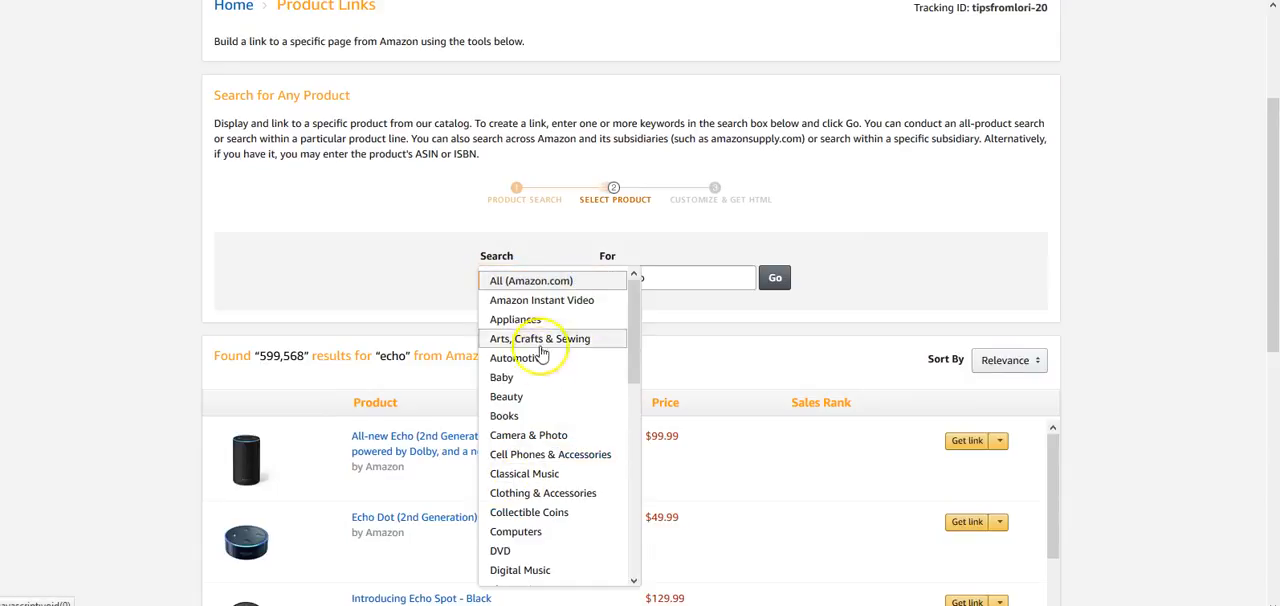
pyautogui.click(534, 280)
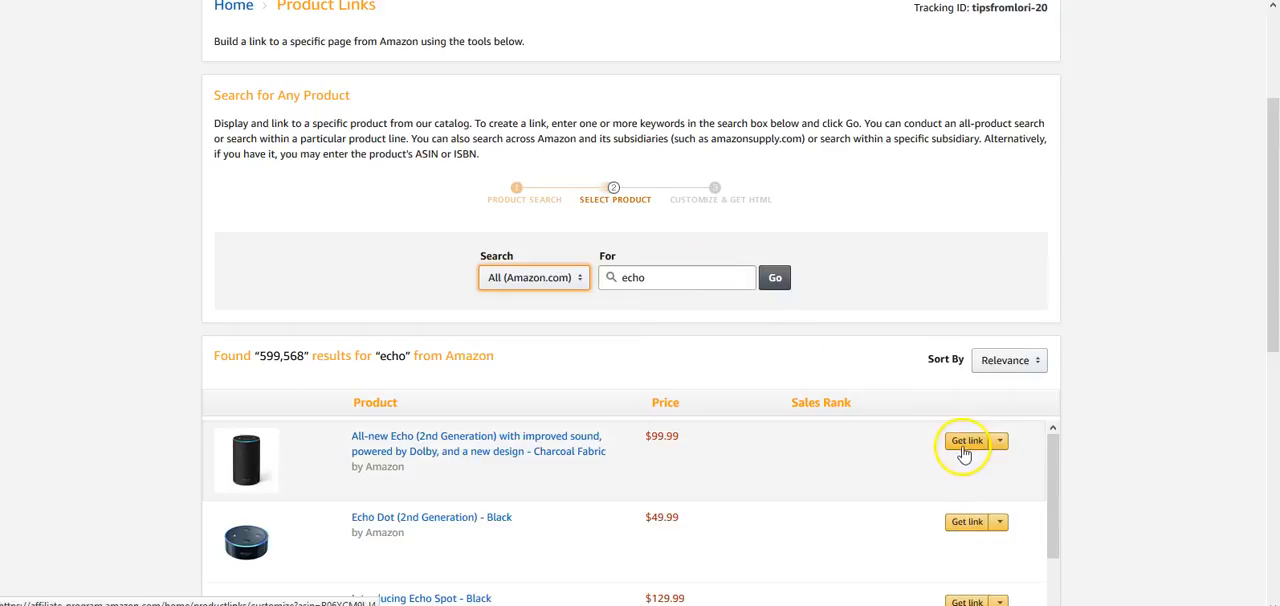
pyautogui.moveTo(964, 448)
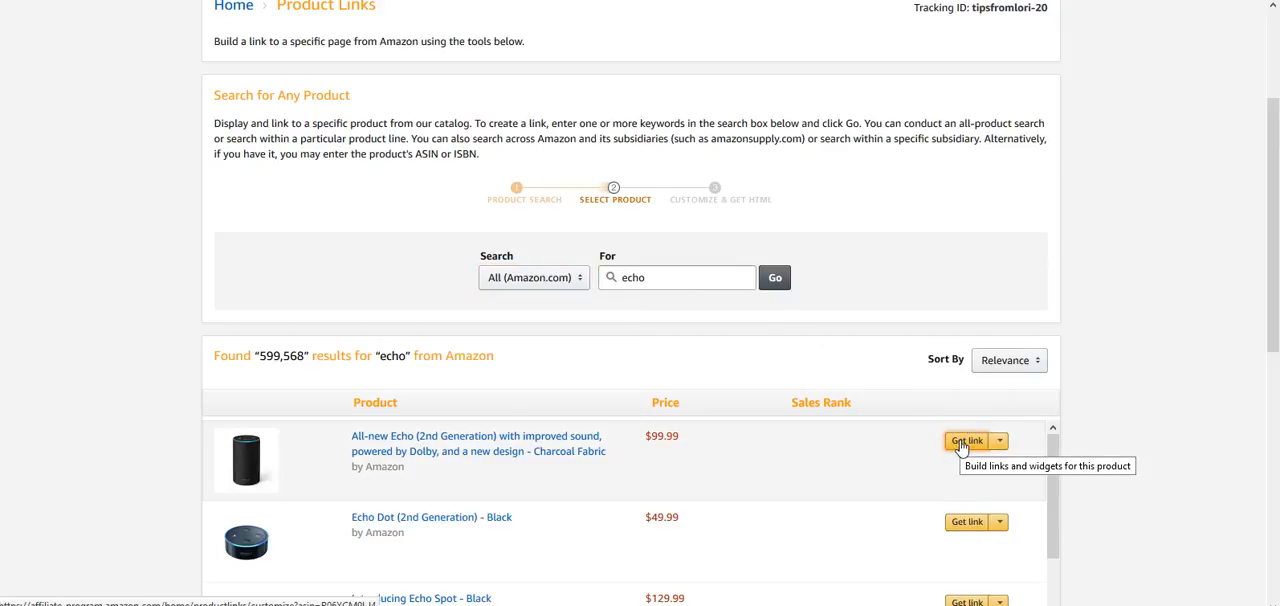
# - Get the All-new Echo link, highlight its iframe HTML and copy it
pyautogui.click(964, 440)
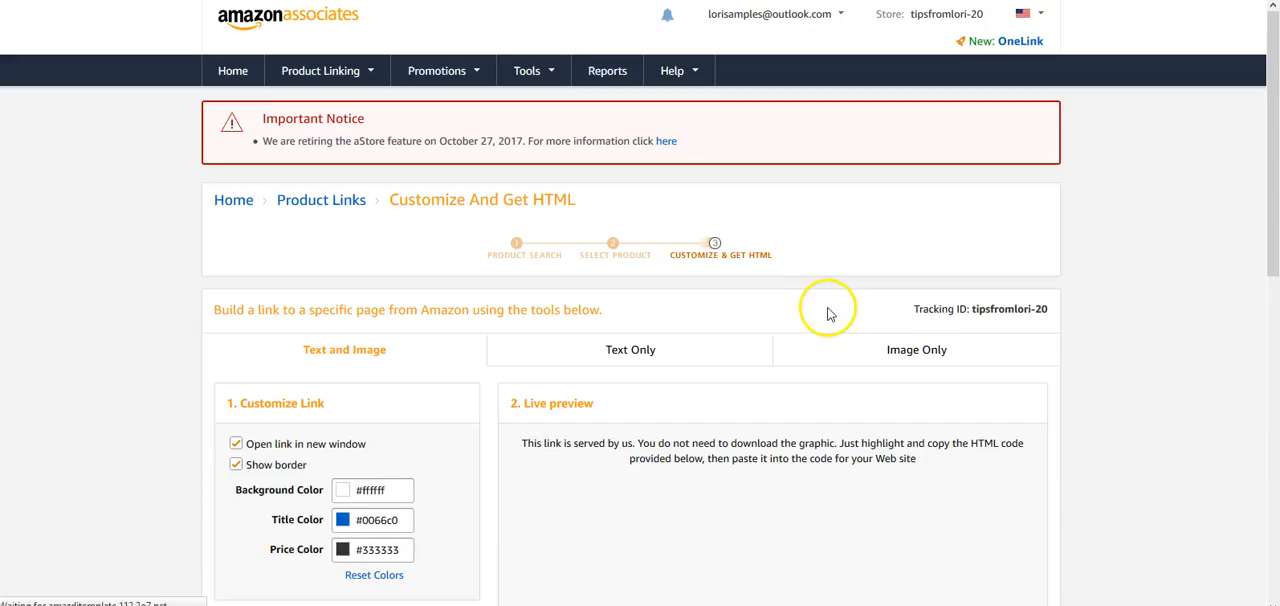
pyautogui.scroll(-3)
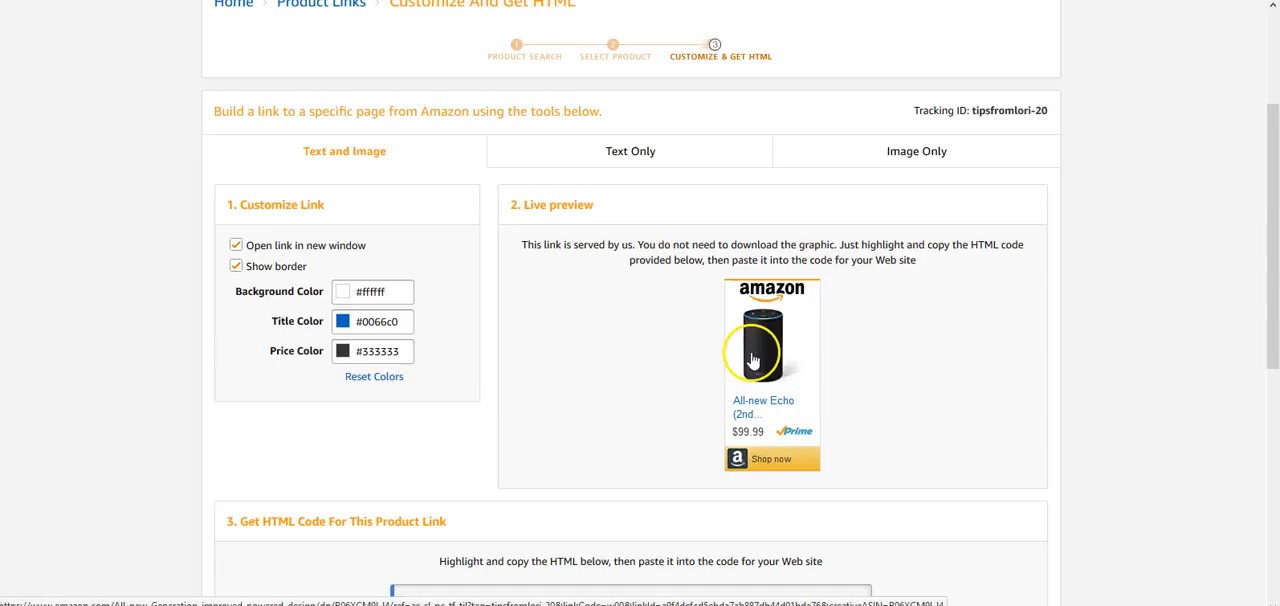
pyautogui.scroll(-3)
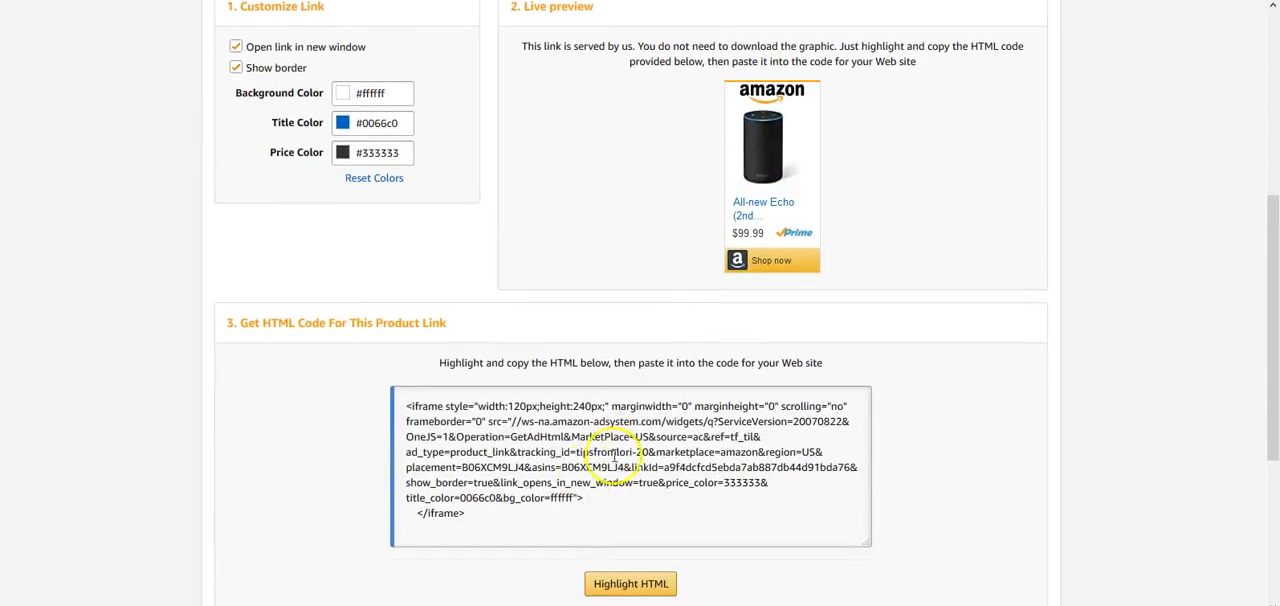
pyautogui.click(628, 584)
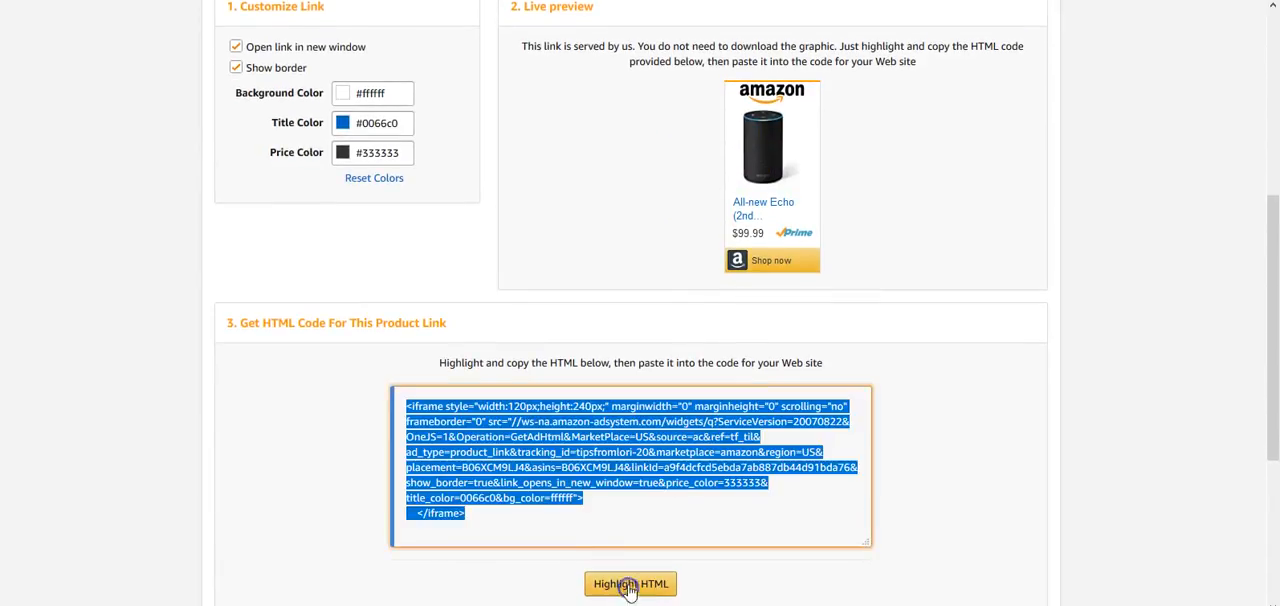
pyautogui.rightClick(610, 370)
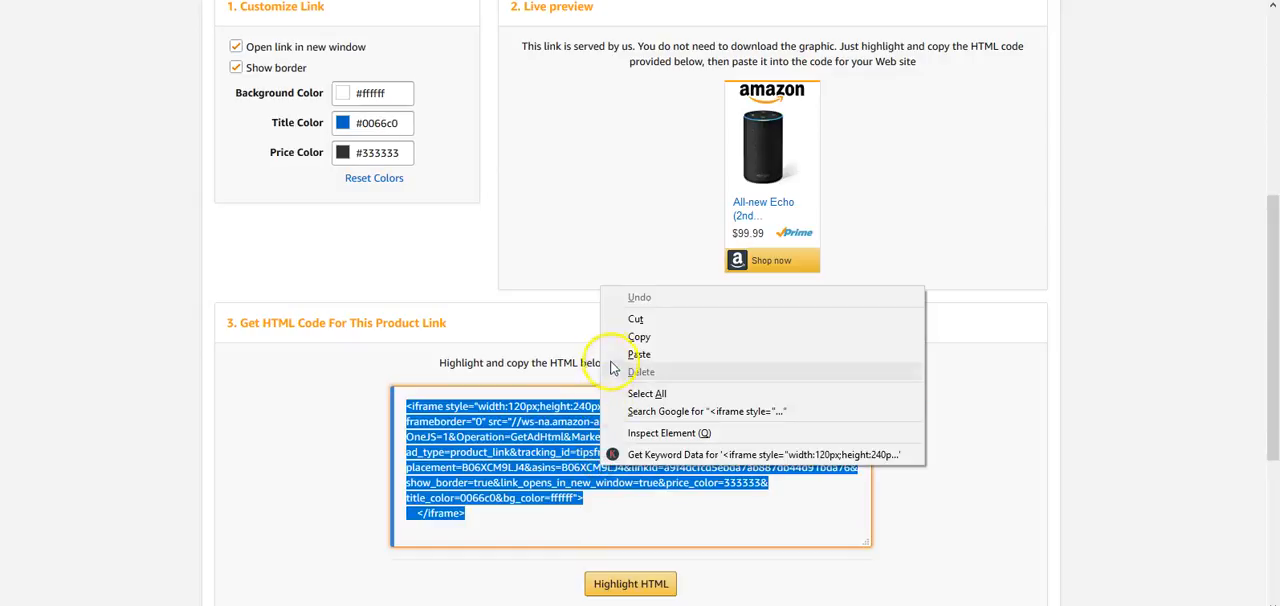
pyautogui.click(638, 336)
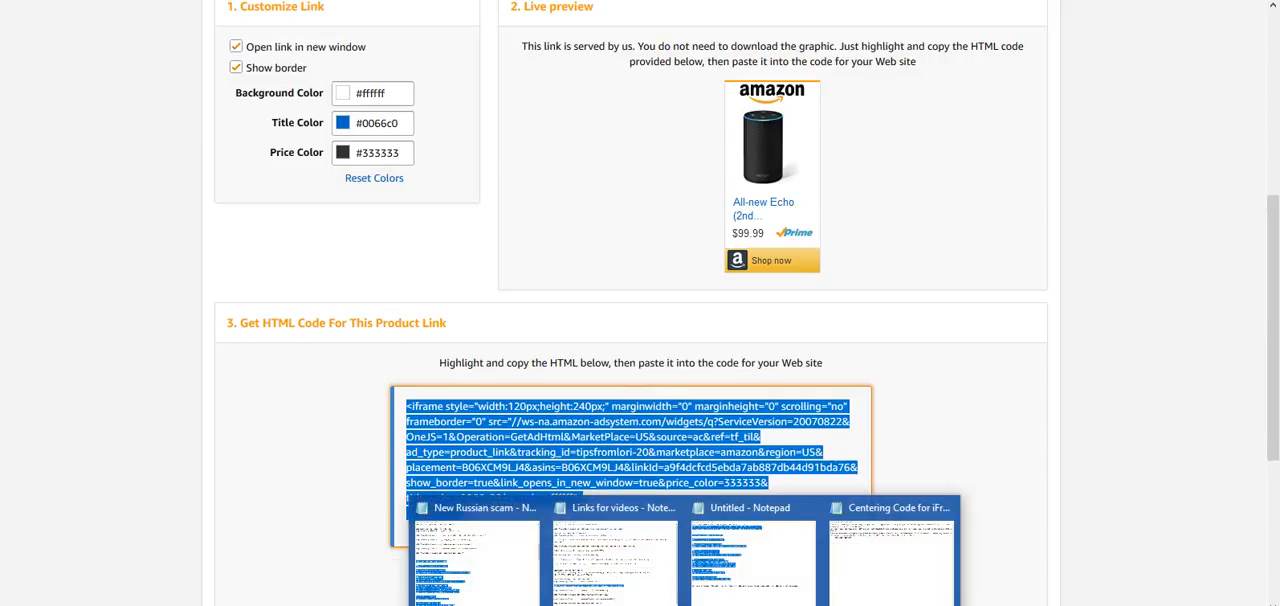
# - Switch to the WordPress Add New Post draft holding the Echo ad
pyautogui.click(898, 508)
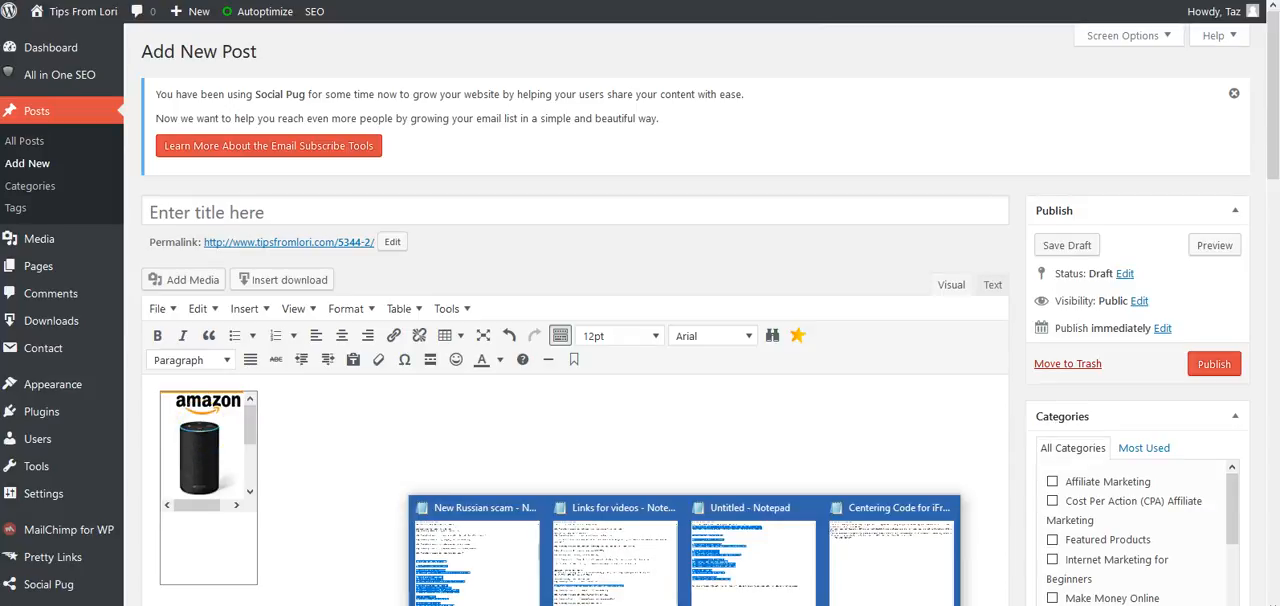
# - In Notepad, replace the old code between <center></center> with the Echo iframe
pyautogui.click(886, 508)
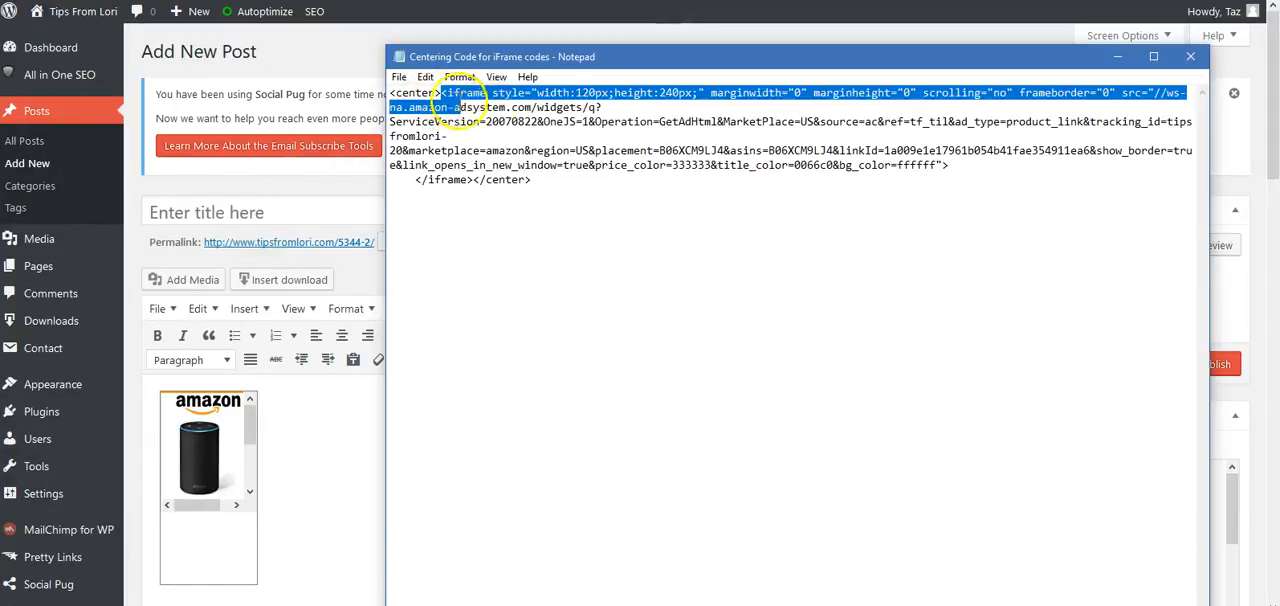
pyautogui.moveTo(440, 92); pyautogui.dragTo(472, 180)
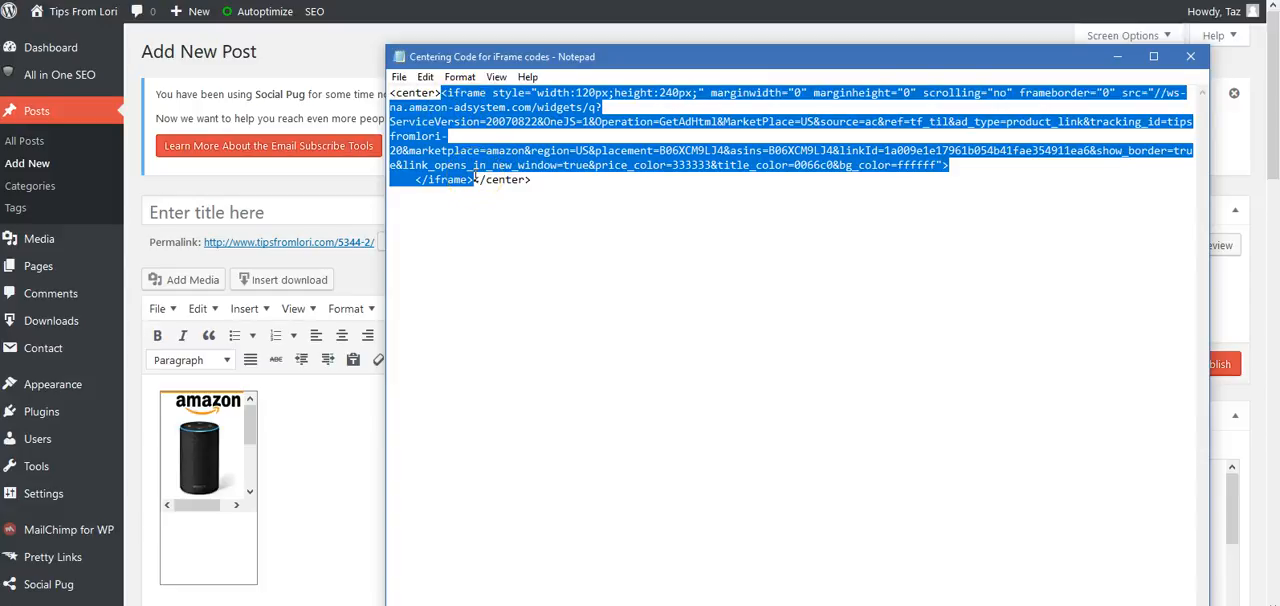
pyautogui.press('Delete')
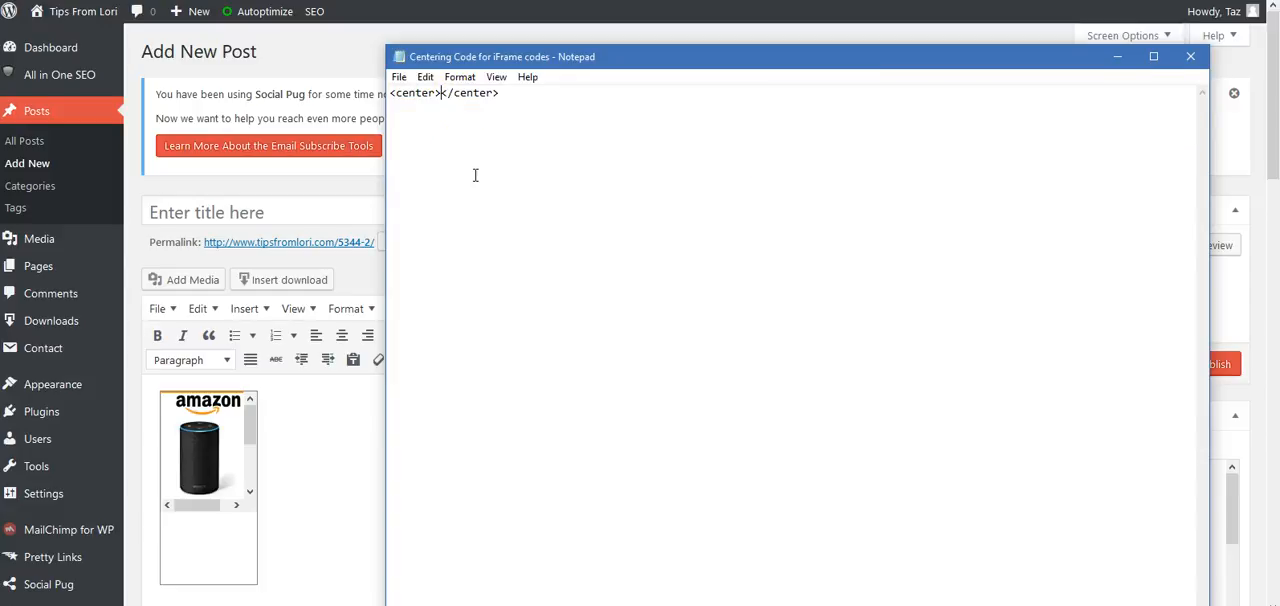
pyautogui.rightClick(440, 96)
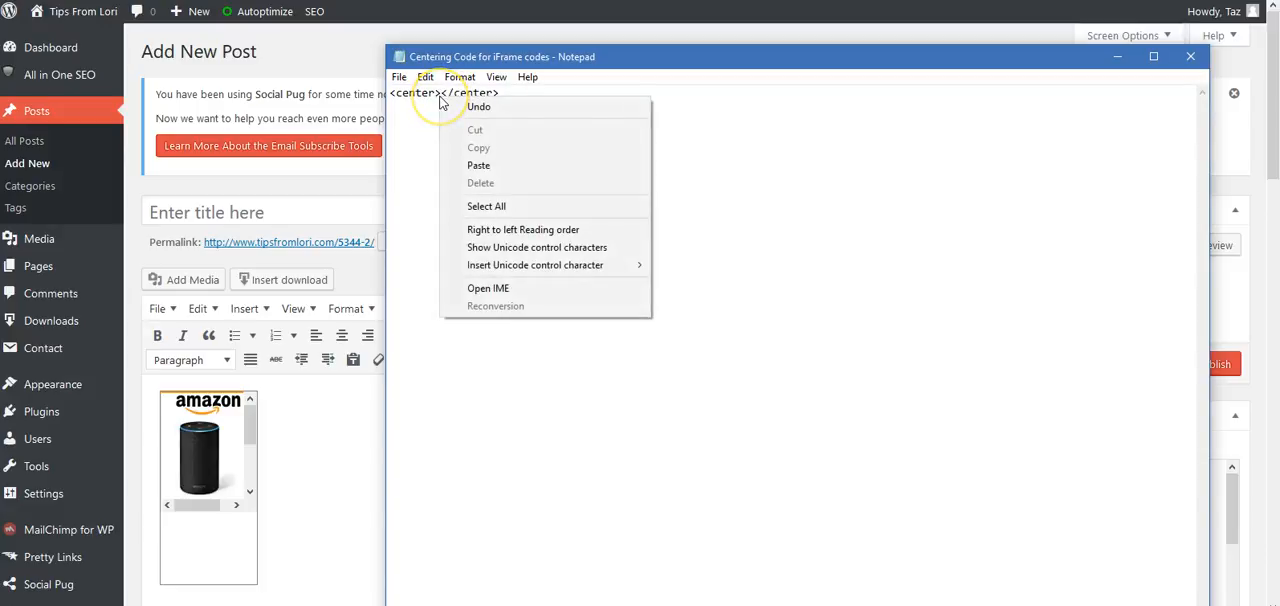
pyautogui.click(478, 164)
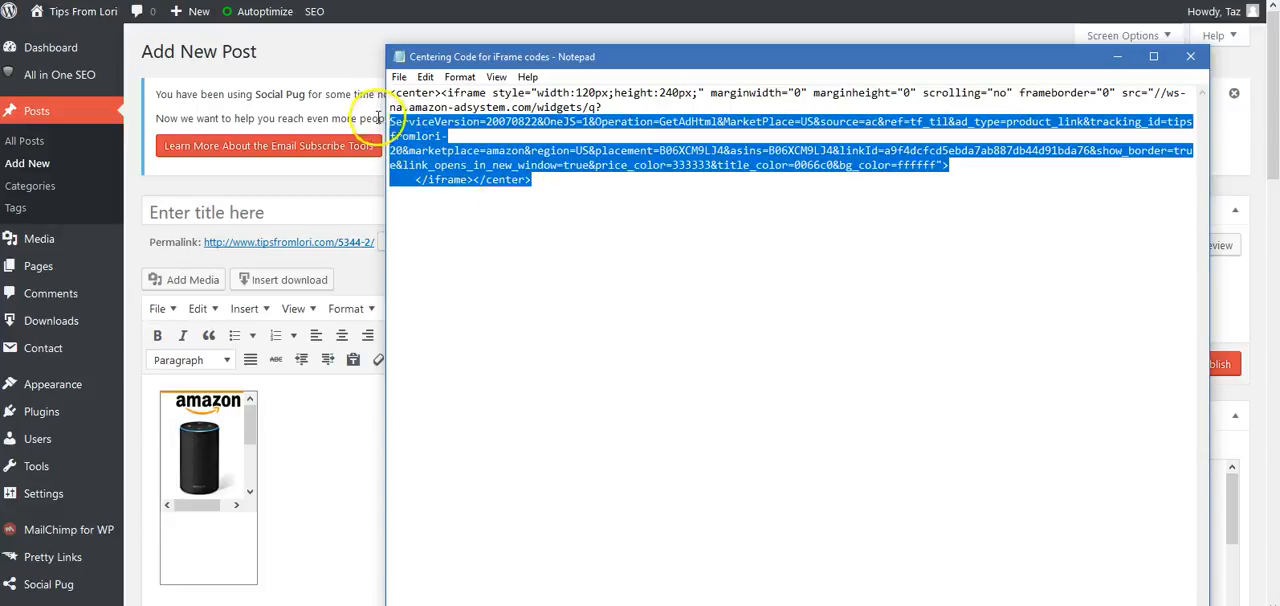
# - Copy the whole center-wrapped iframe block
pyautogui.rightClick(490, 130)
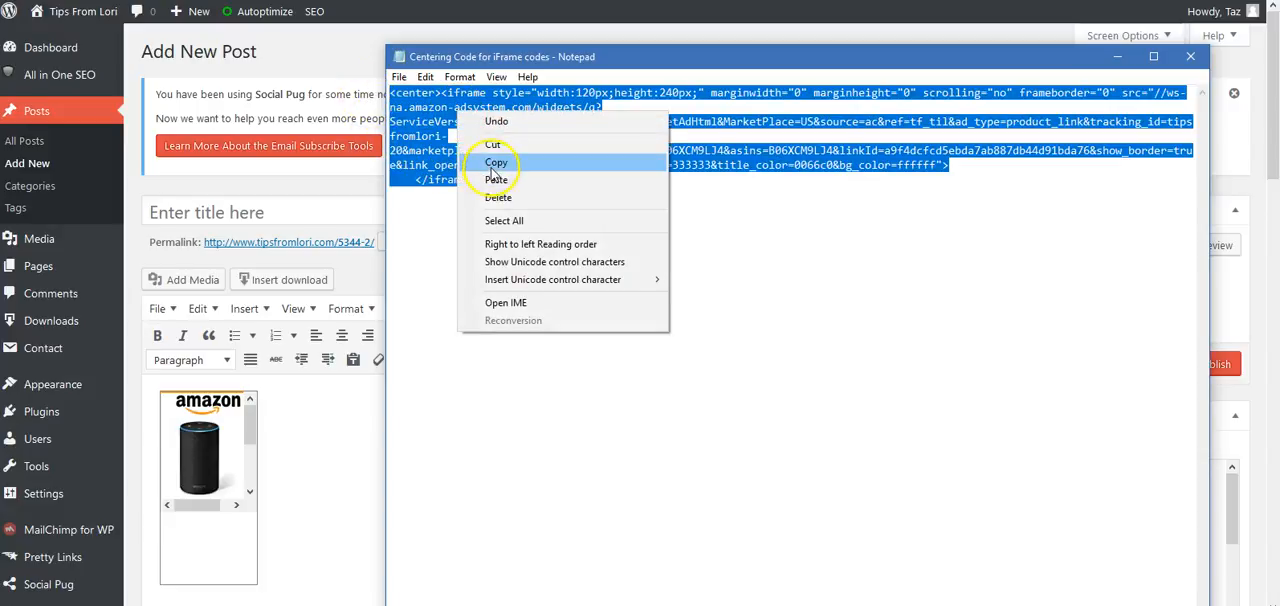
pyautogui.click(496, 162)
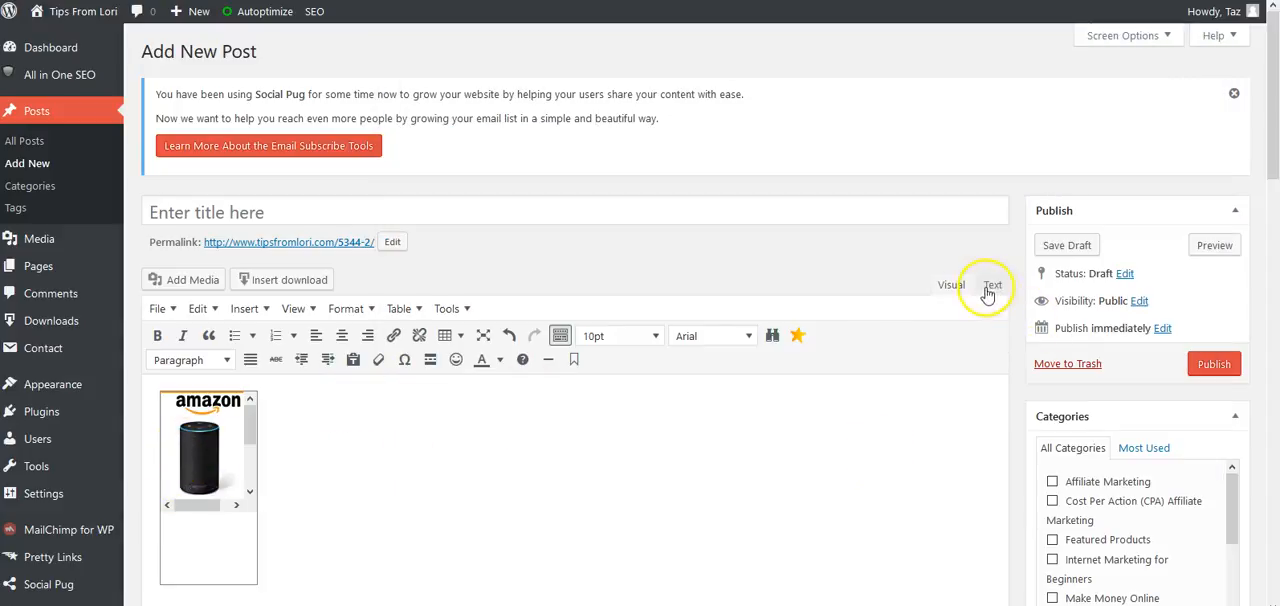
# - In the Text editor, paste the centered code over the old iframe and return to Visual
pyautogui.click(992, 286)
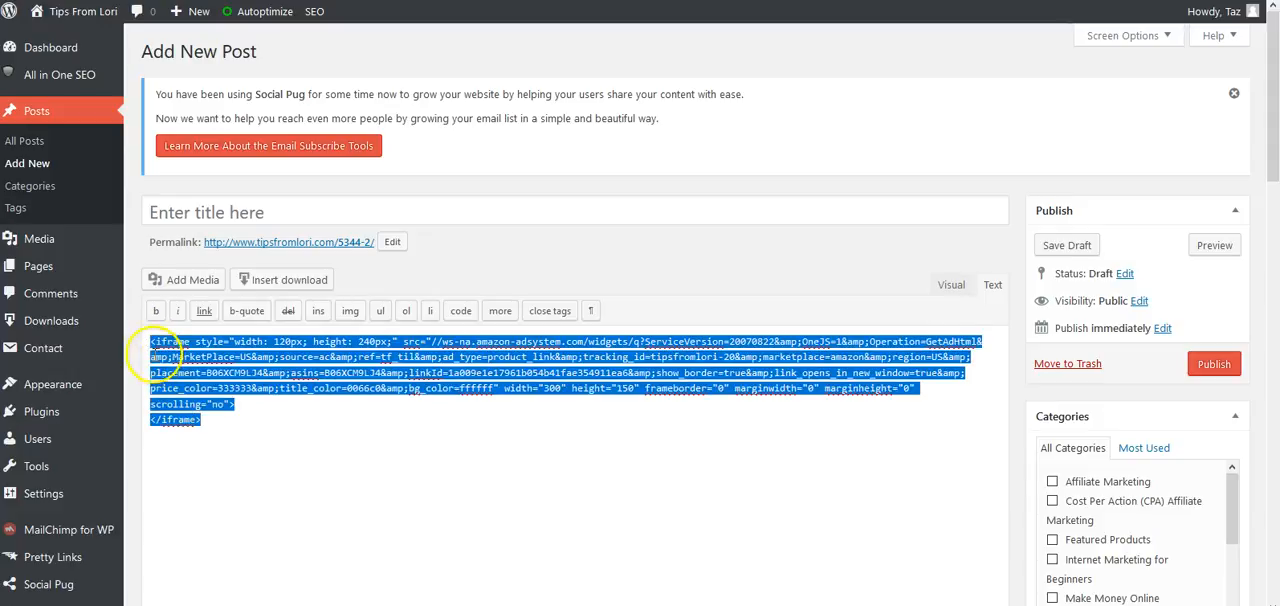
pyautogui.moveTo(220, 428)
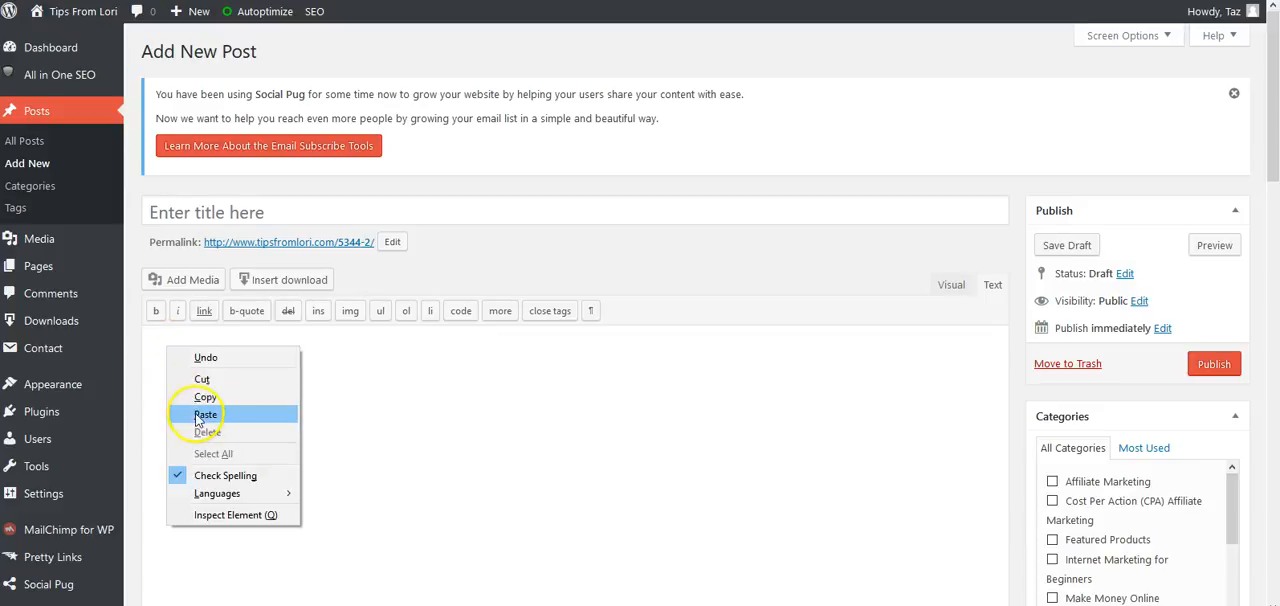
pyautogui.click(204, 412)
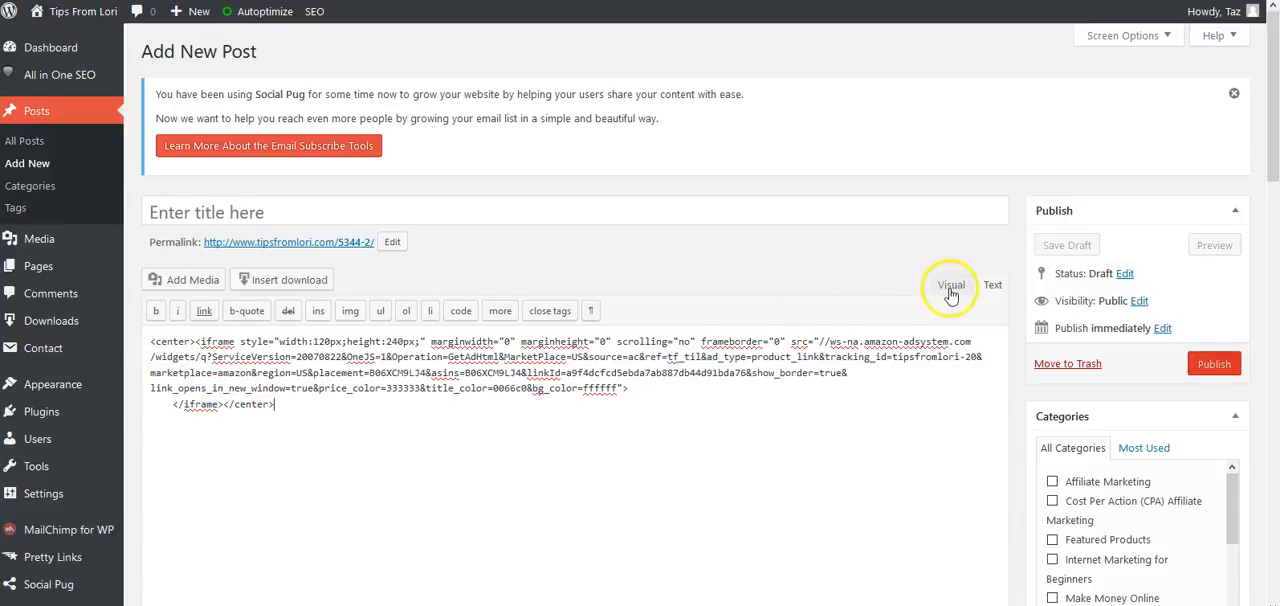
pyautogui.click(952, 284)
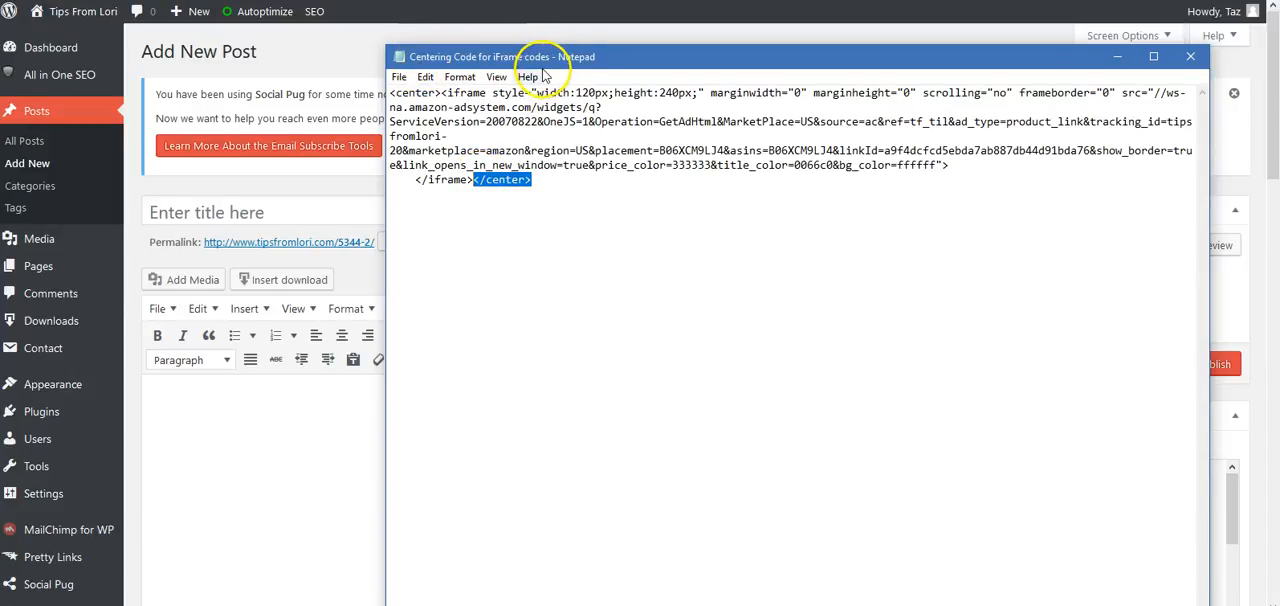
pyautogui.moveTo(400, 80)
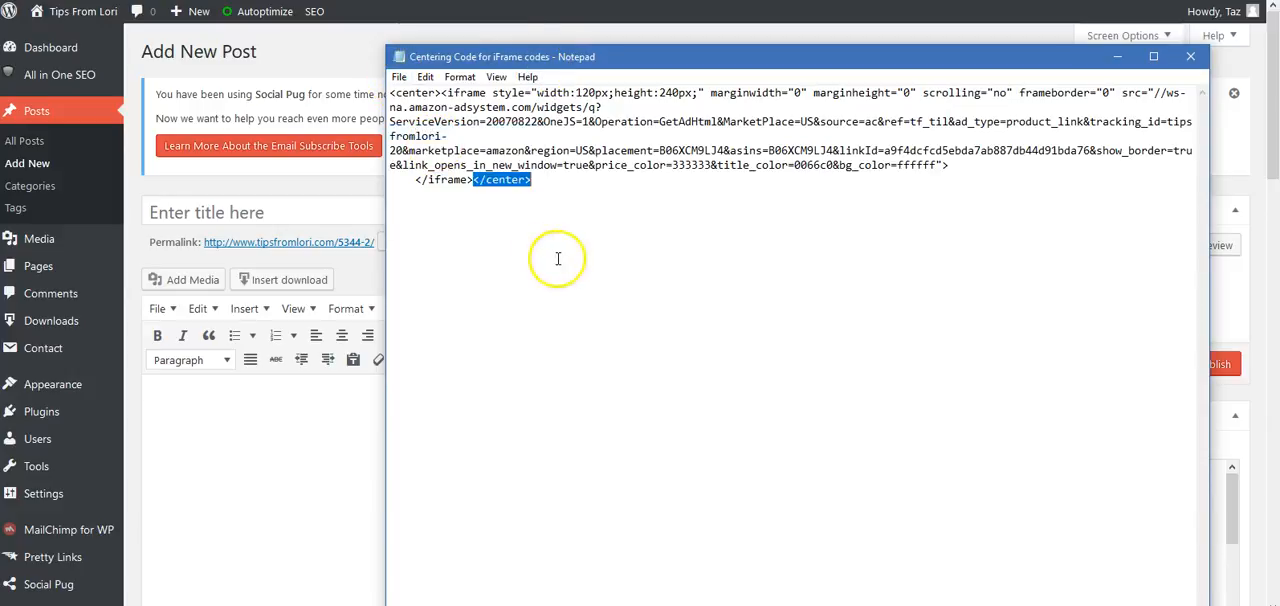
pyautogui.moveTo(532, 216)
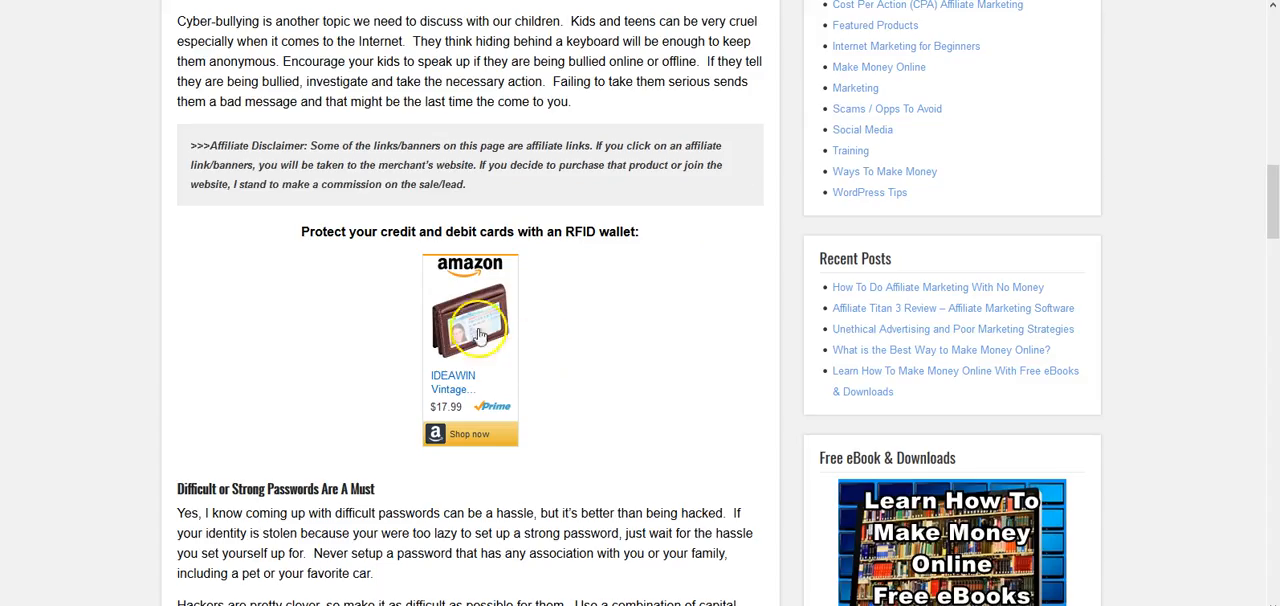
pyautogui.moveTo(460, 300)
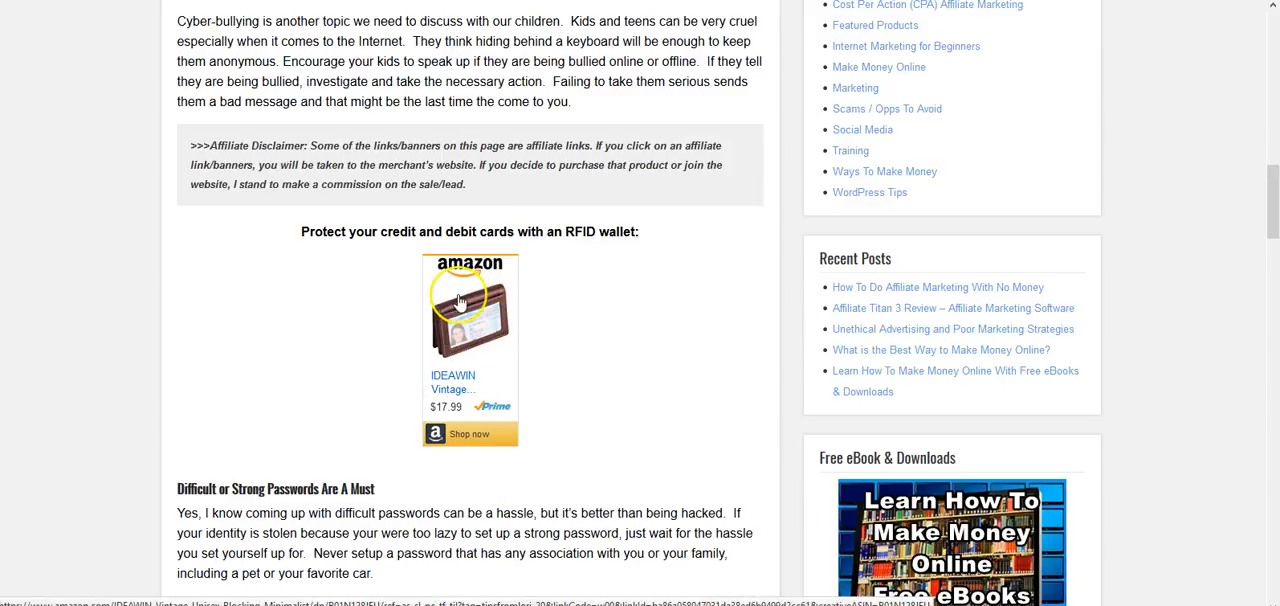
pyautogui.moveTo(460, 300)
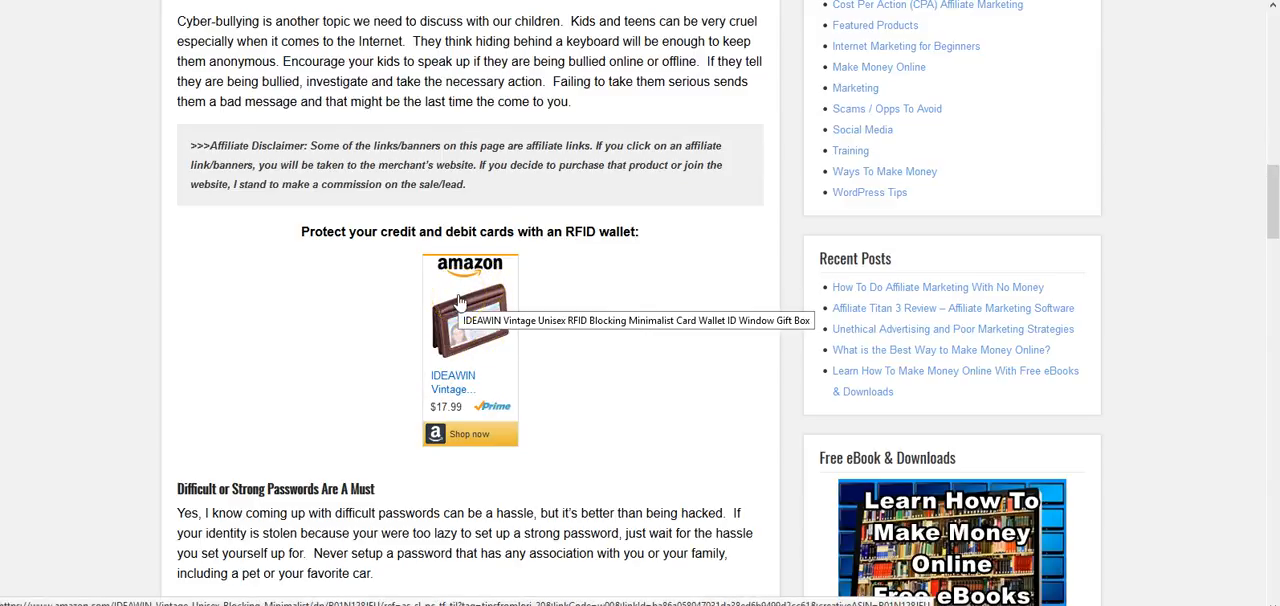
pyautogui.click(460, 322)
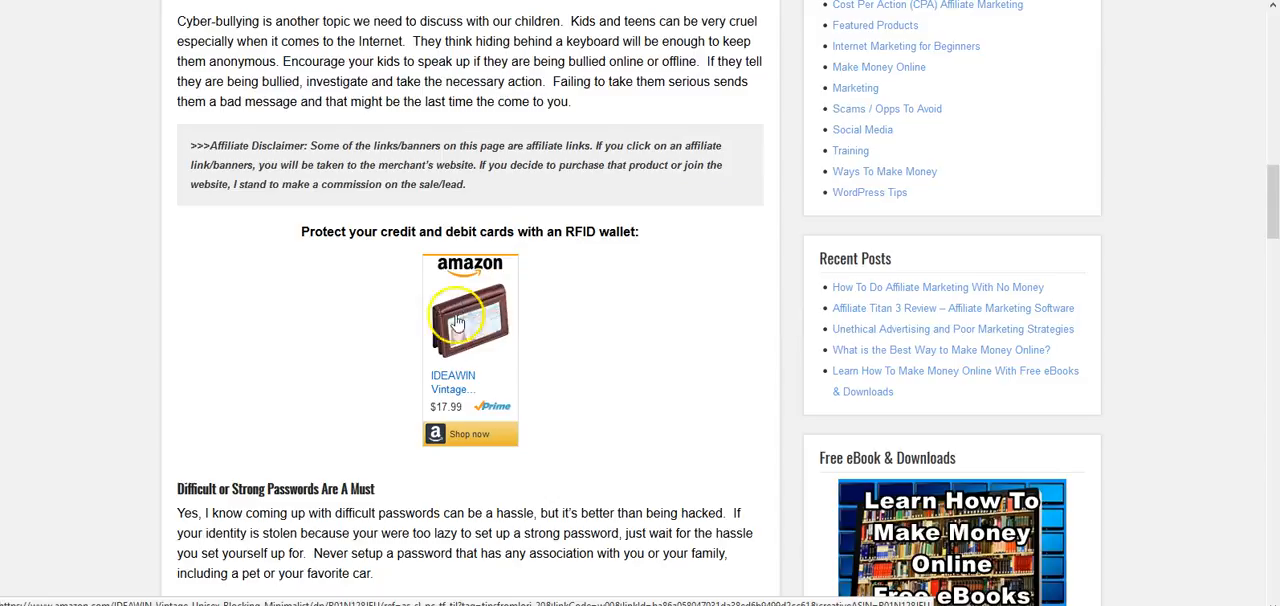
pyautogui.moveTo(472, 308)
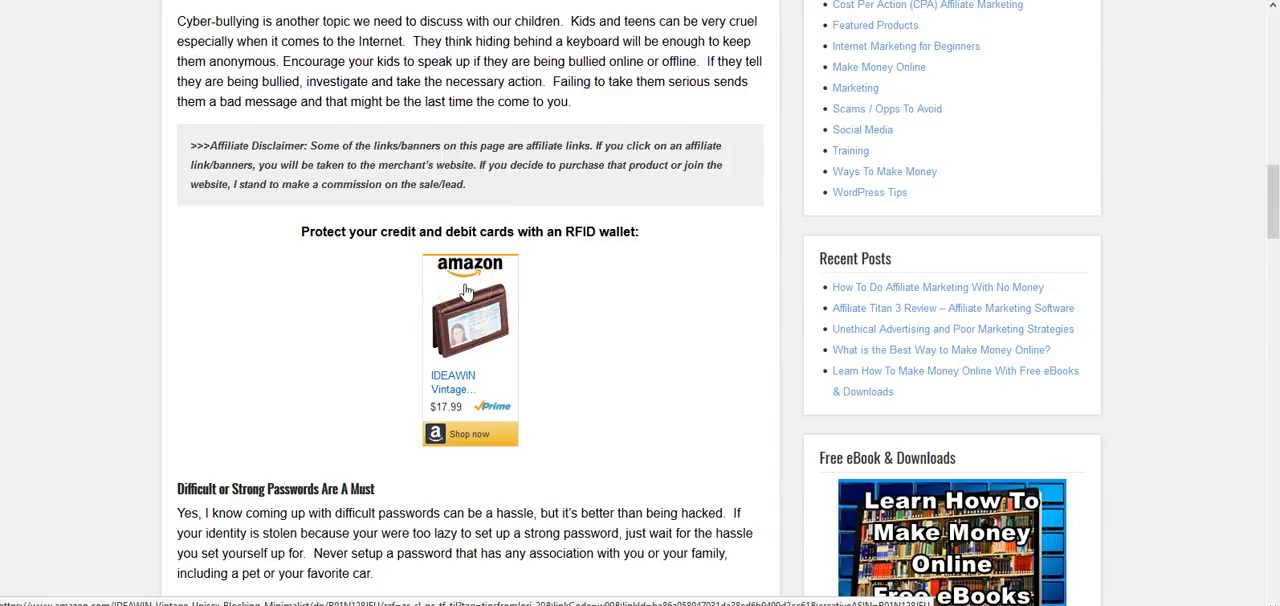
pyautogui.click(472, 328)
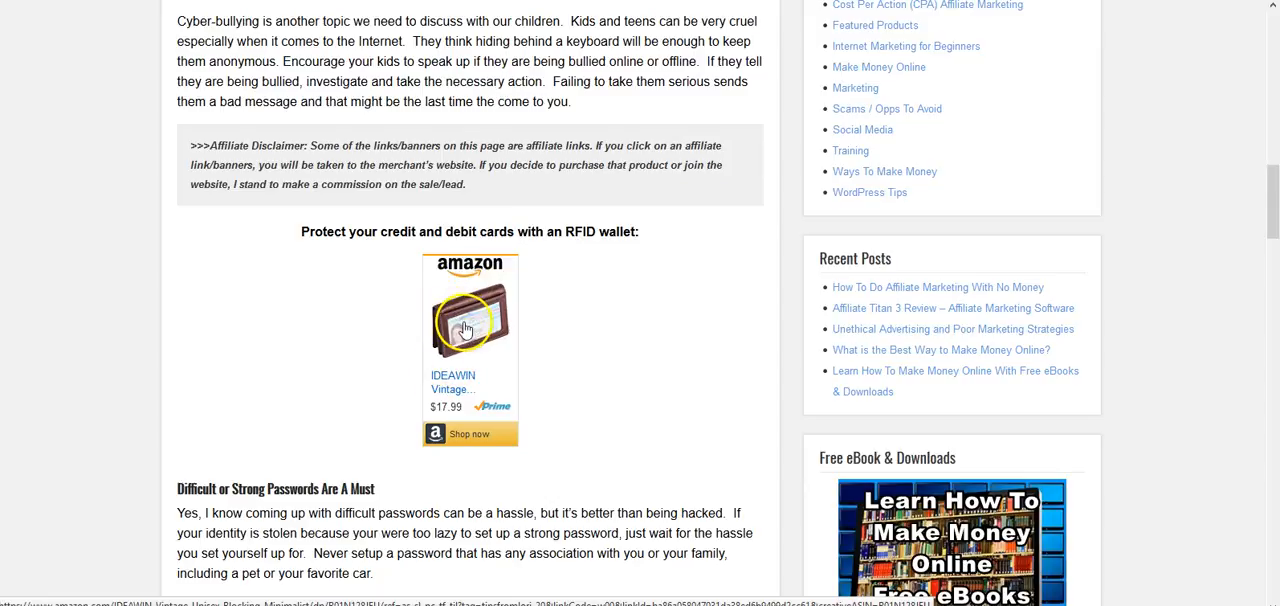
pyautogui.moveTo(462, 316)
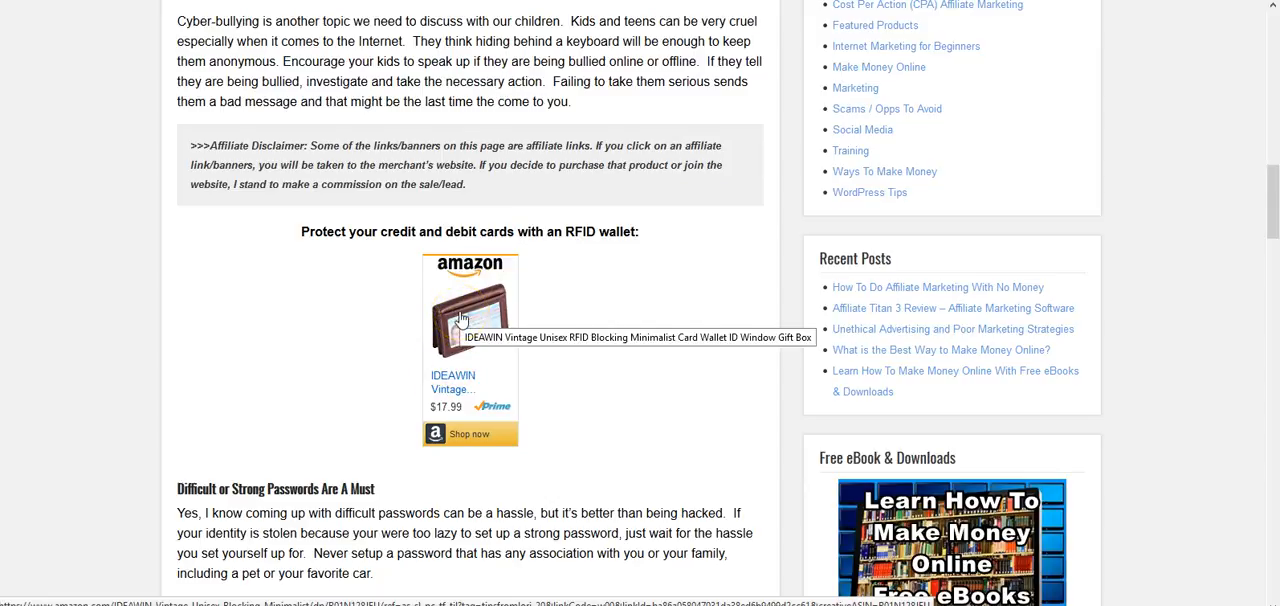
pyautogui.click(466, 312)
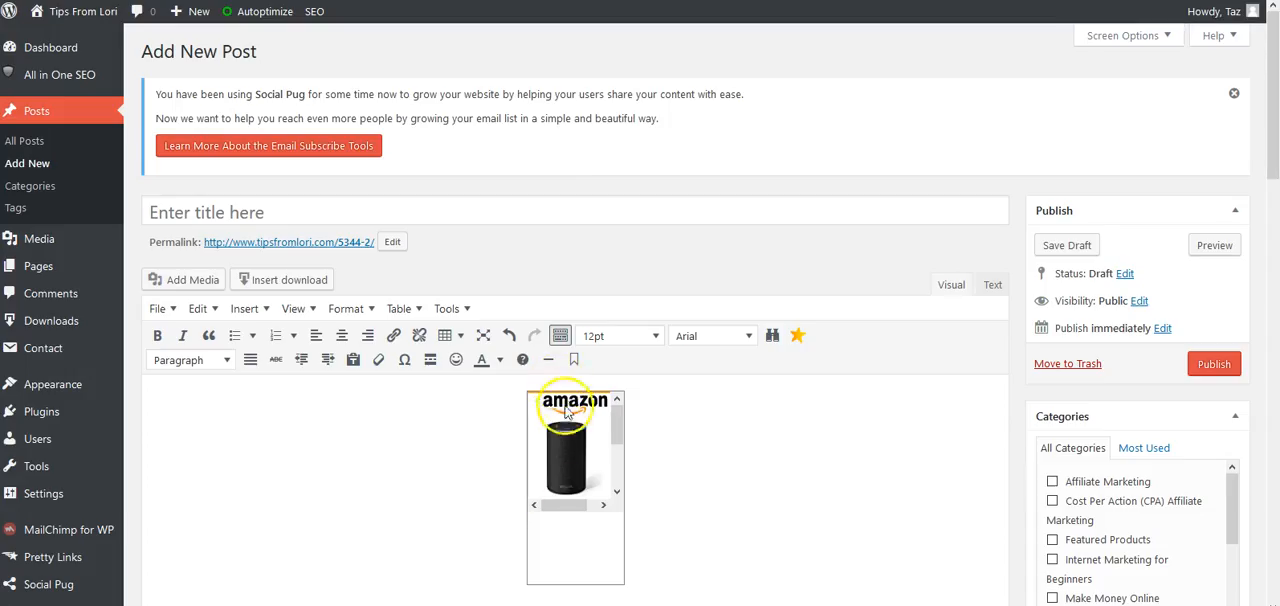
pyautogui.moveTo(1052, 290)
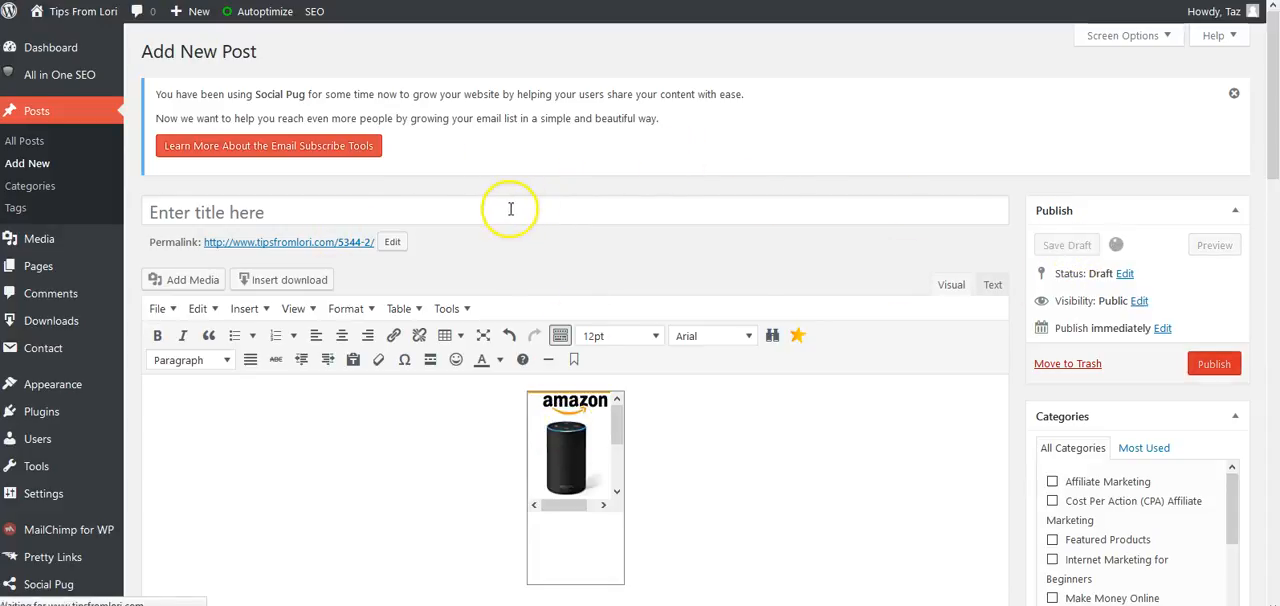
pyautogui.moveTo(424, 204)
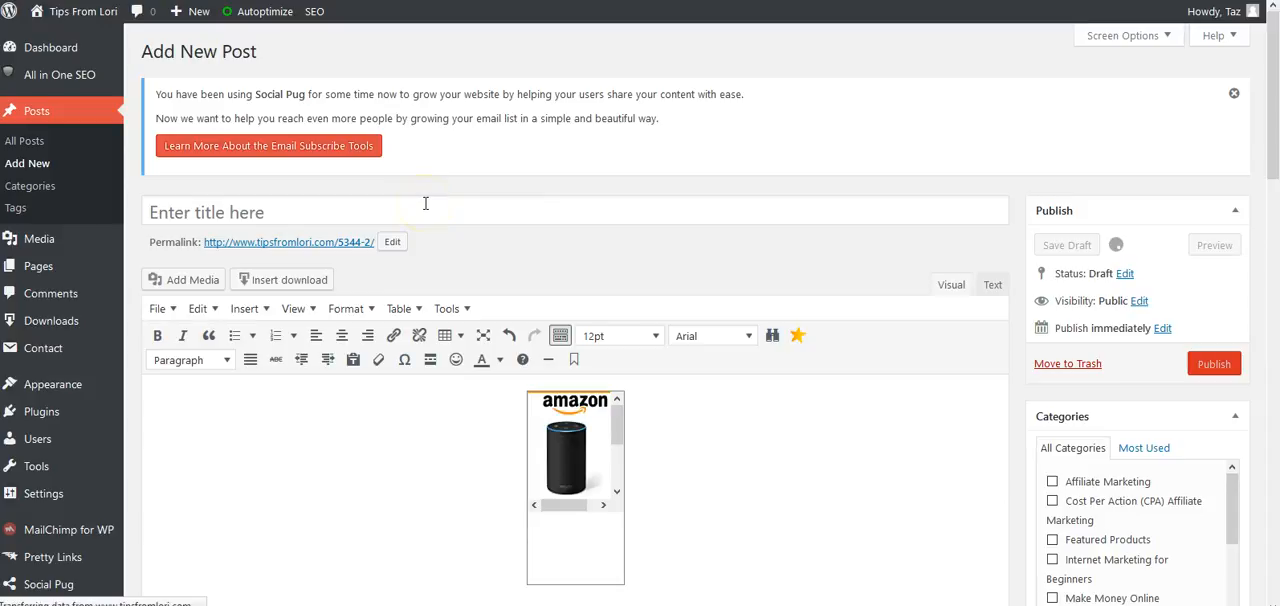
# - Save the post as a draft and bring up options for its Preview link
pyautogui.click(1066, 244)
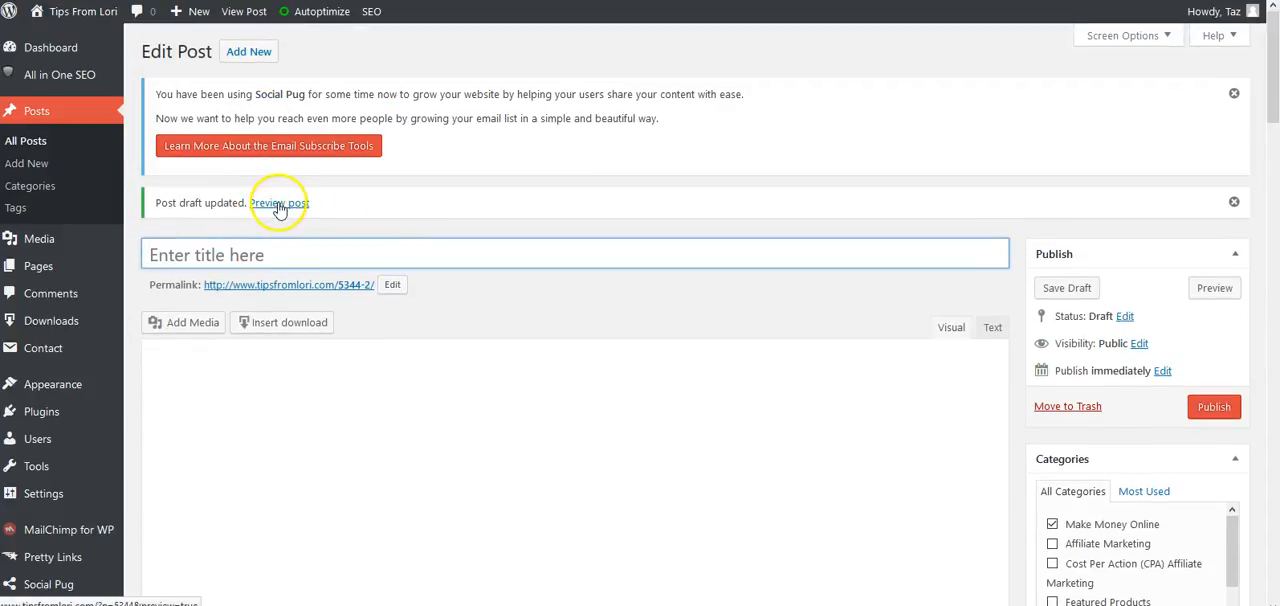
pyautogui.rightClick(280, 204)
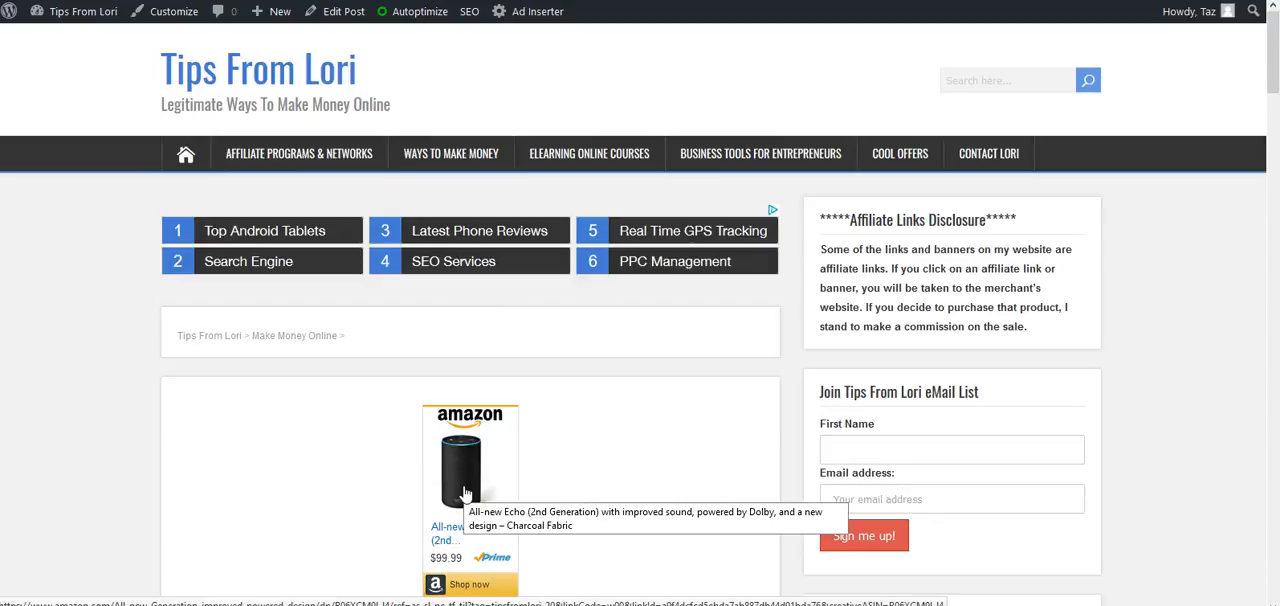
# - View the preview with the Echo ad centered, then return to the wallet post
pyautogui.click(464, 476)
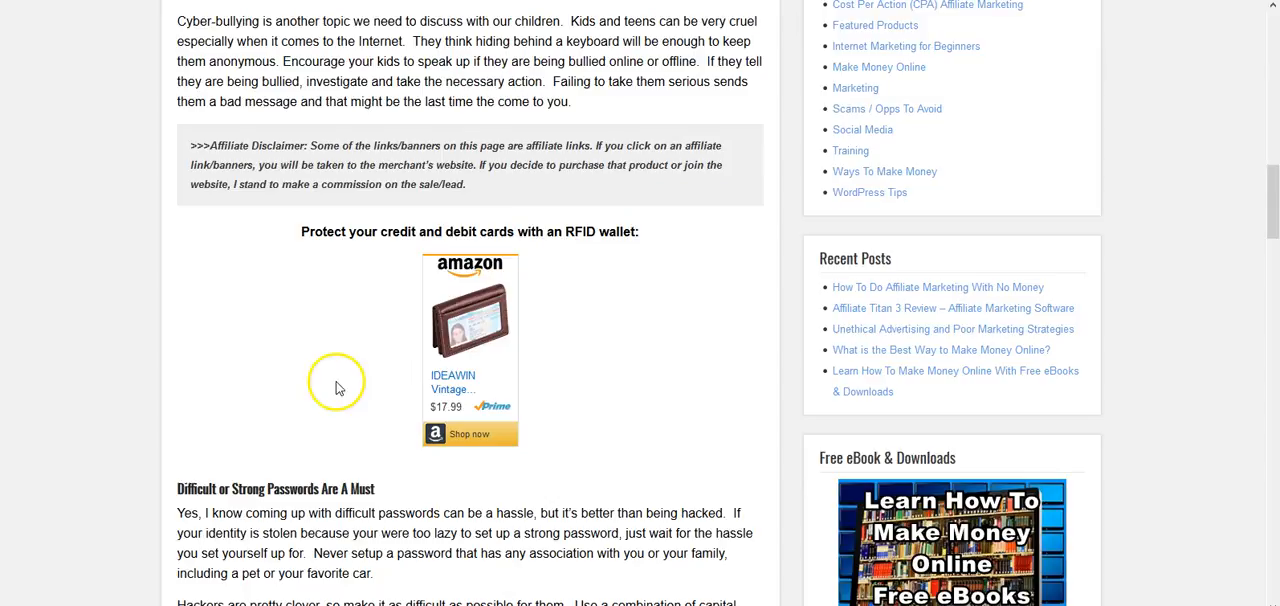
pyautogui.moveTo(32, 12)
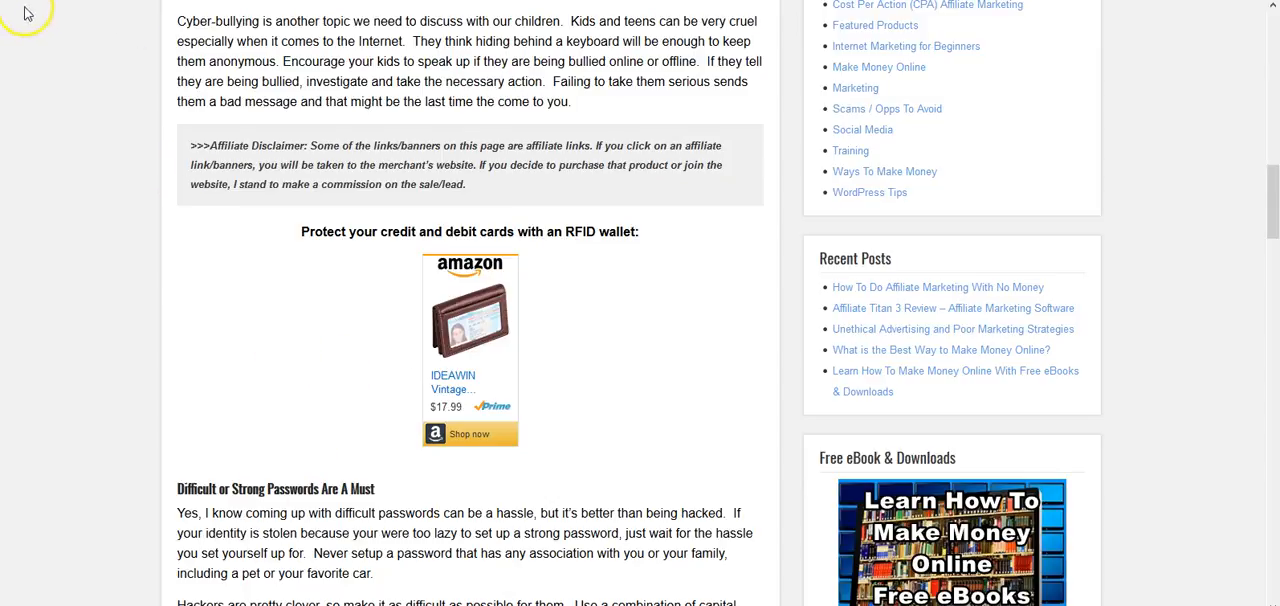